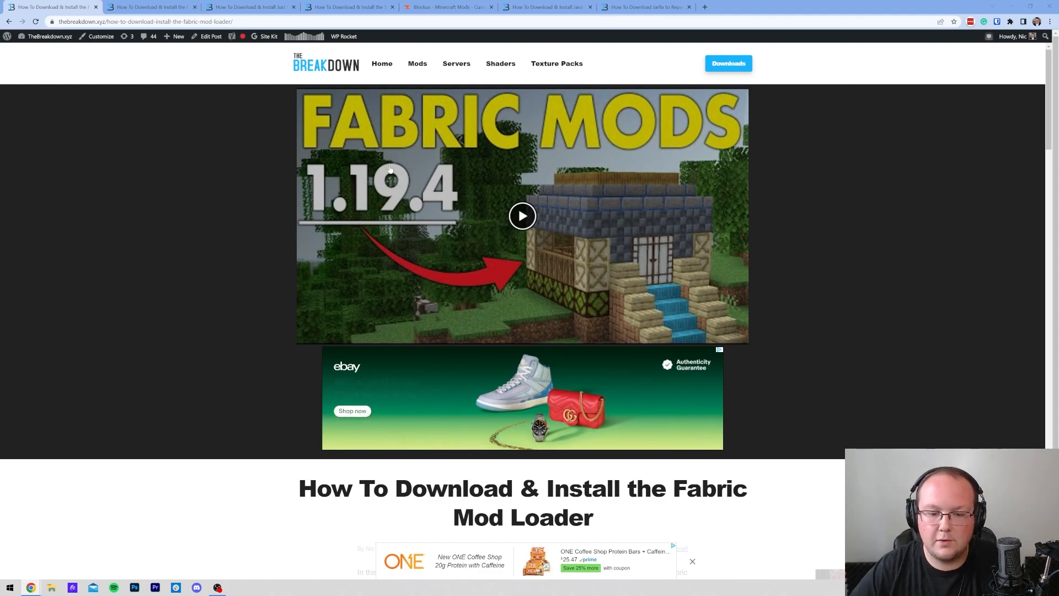
- Download the universal Fabric installer 0.11.2 jar from the Fabric installation page
{"action": "scroll", "scroll_direction": "down", "scroll_amount": 3}
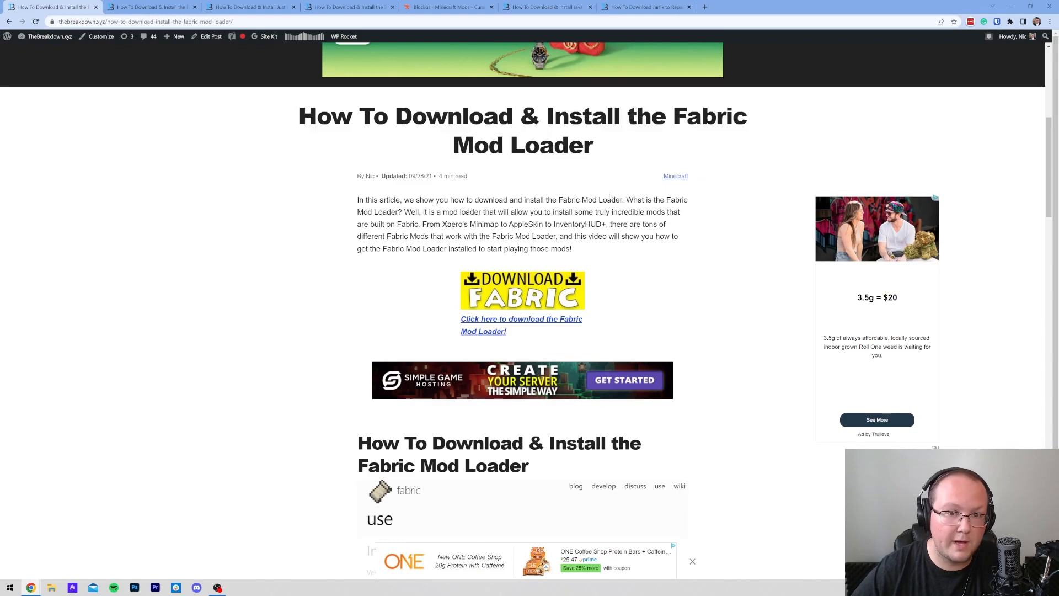
{"action": "scroll", "scroll_direction": "down", "scroll_amount": 3}
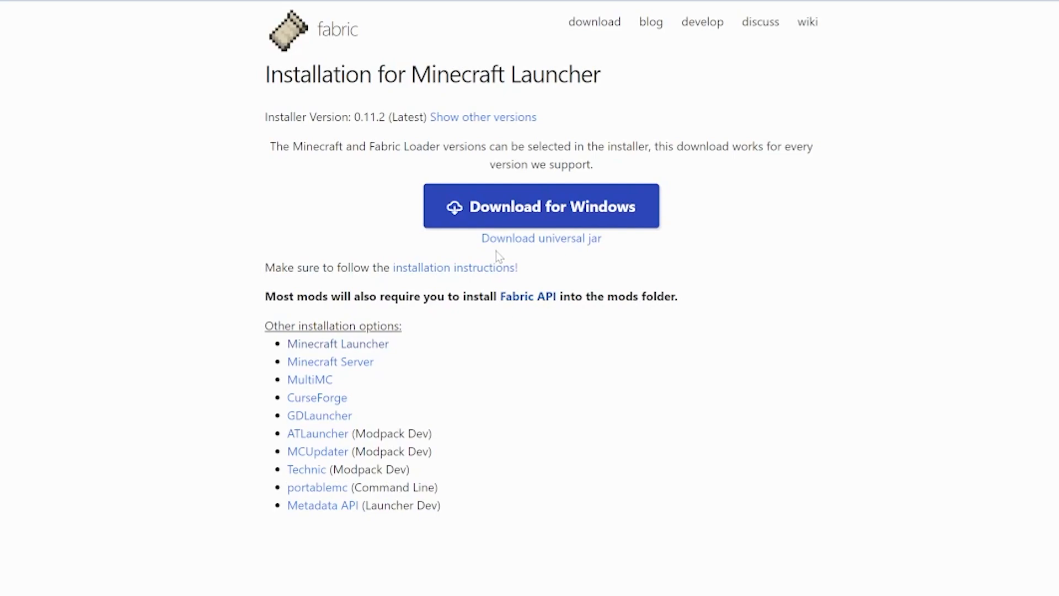
{"action": "mouse_move", "coordinate": [542, 239]}
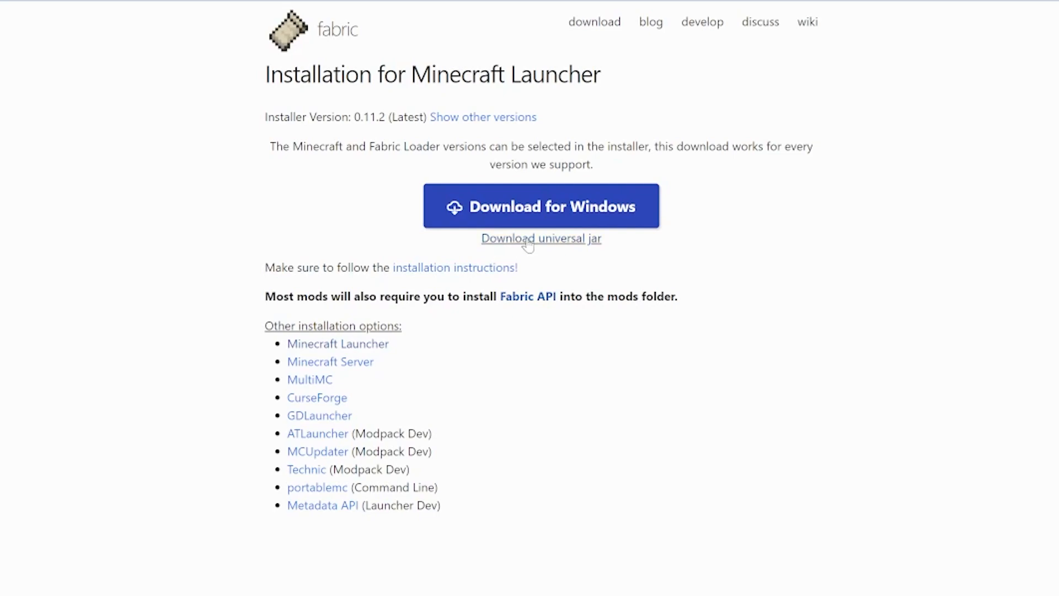
{"action": "scroll", "scroll_direction": "down", "scroll_amount": 3}
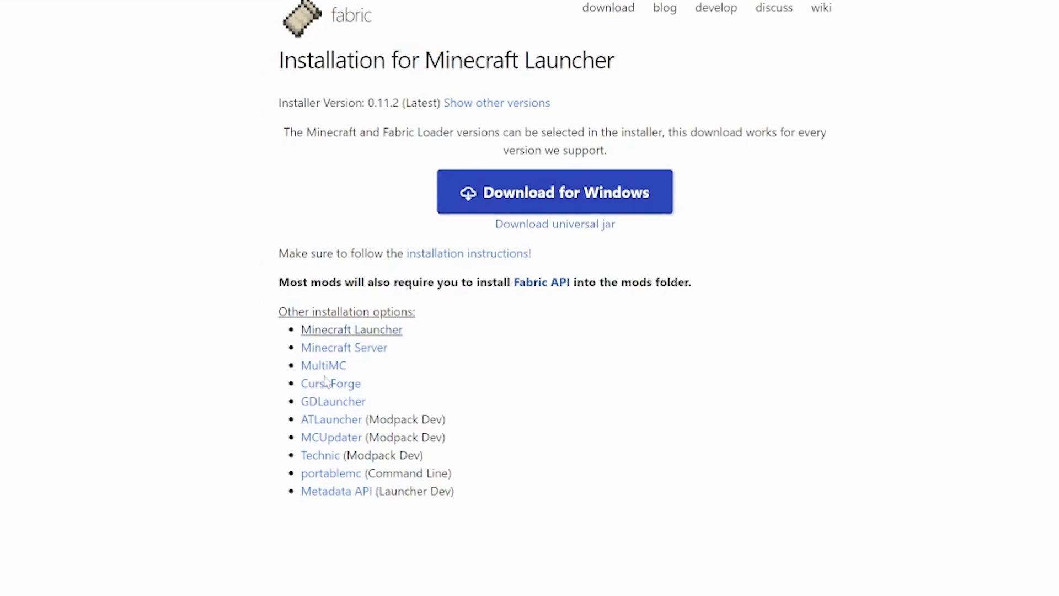
{"action": "left_click", "coordinate": [553, 192]}
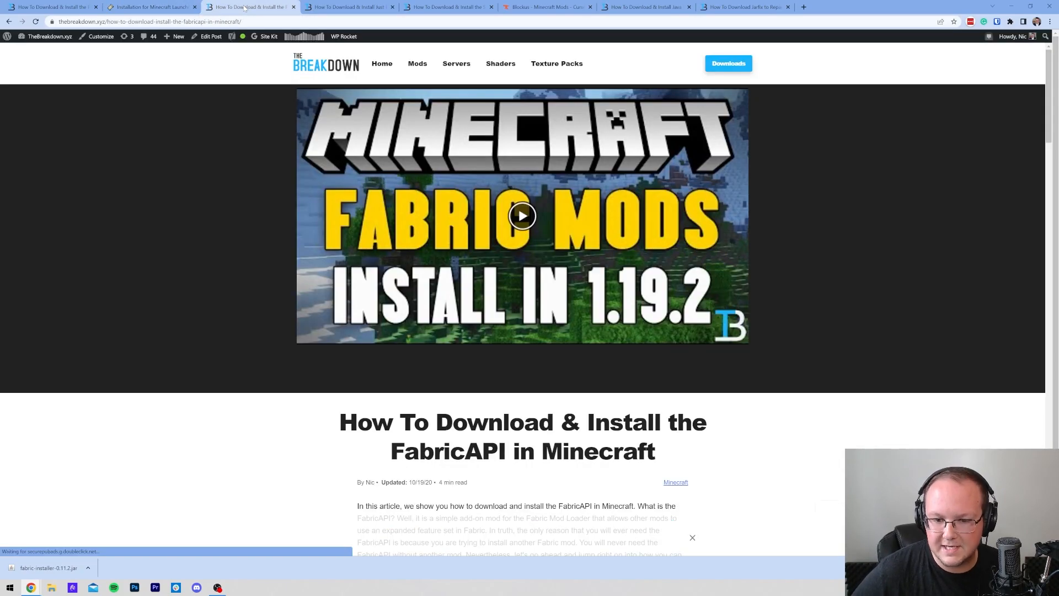
- Follow the FabricAPI link to CurseForge and view its Files list
{"action": "scroll", "scroll_direction": "down", "scroll_amount": 3}
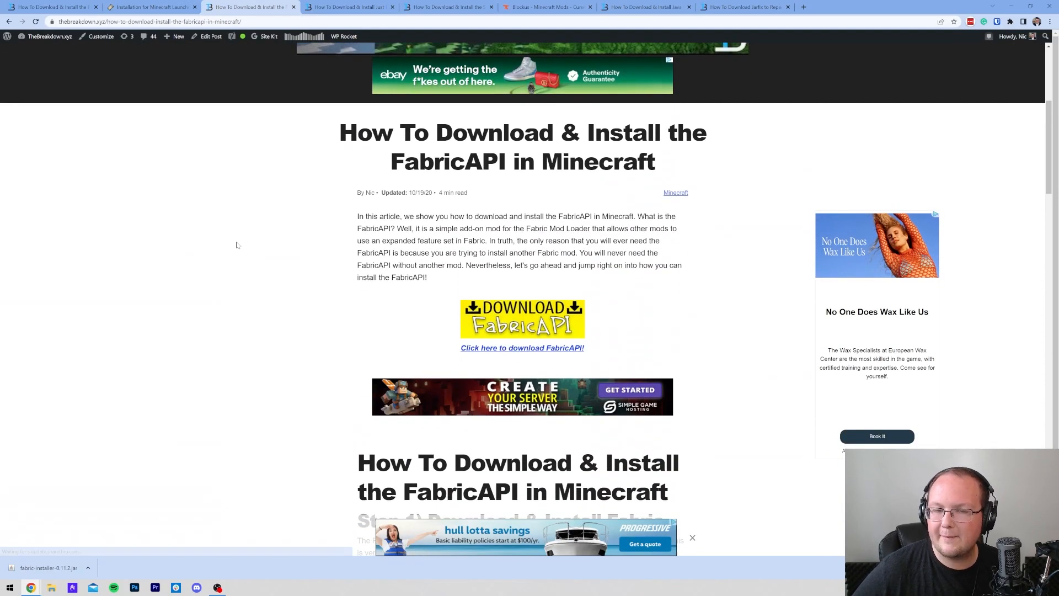
{"action": "double_click", "coordinate": [448, 162]}
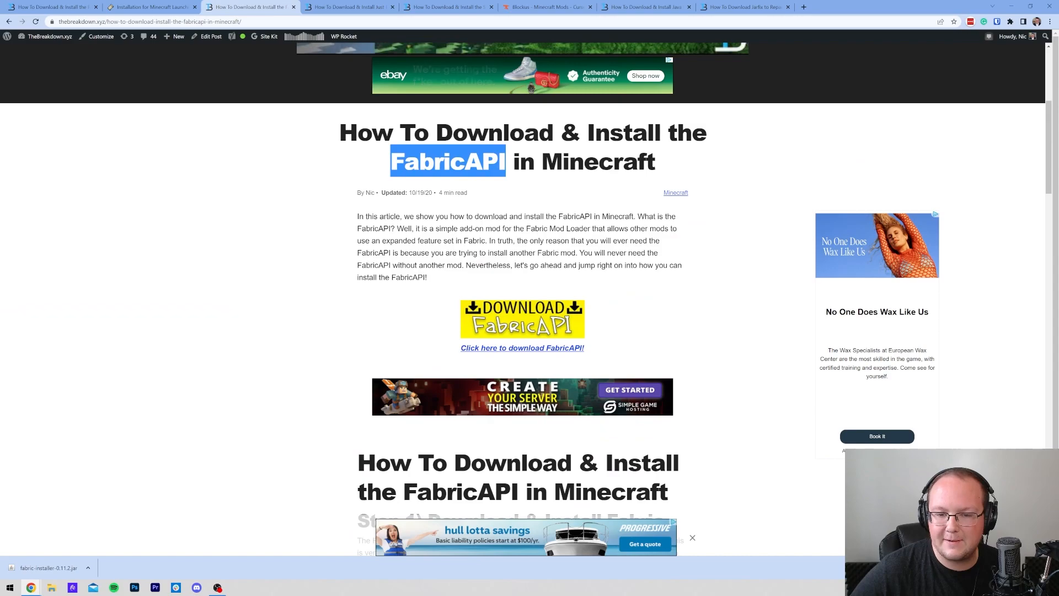
{"action": "left_click", "coordinate": [509, 186]}
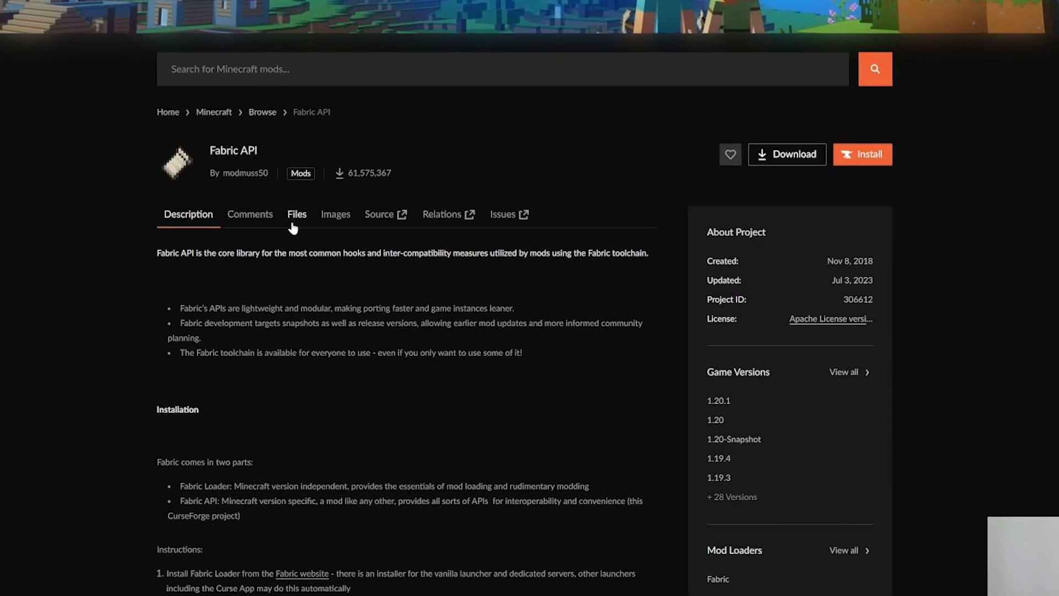
{"action": "left_click", "coordinate": [296, 214]}
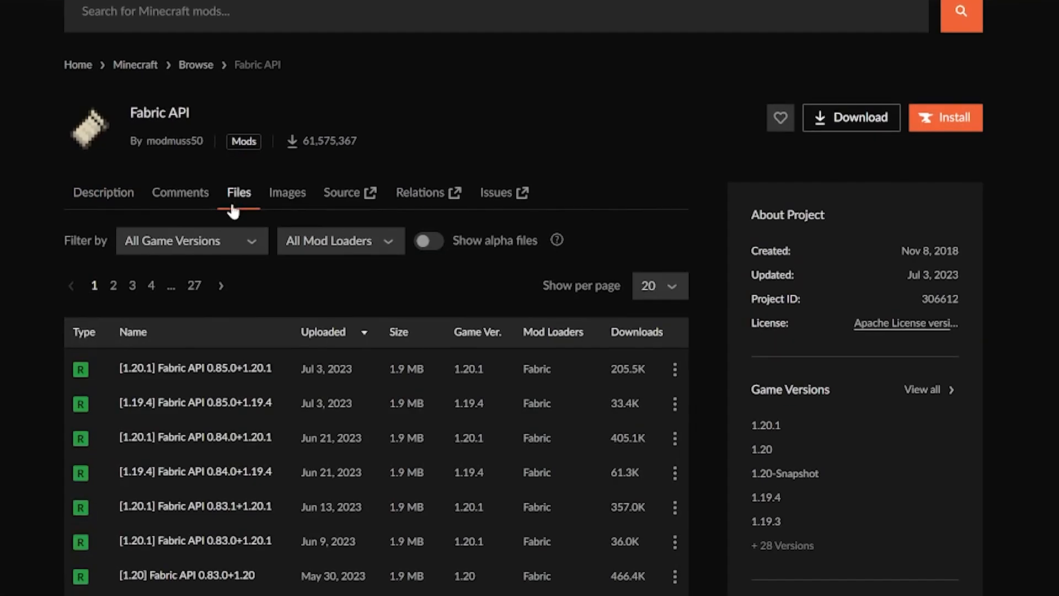
- Download the [1.20.1] Fabric API 0.85.0+1.20.1 release via its ⋮ menu
{"action": "scroll", "scroll_direction": "down", "scroll_amount": 3}
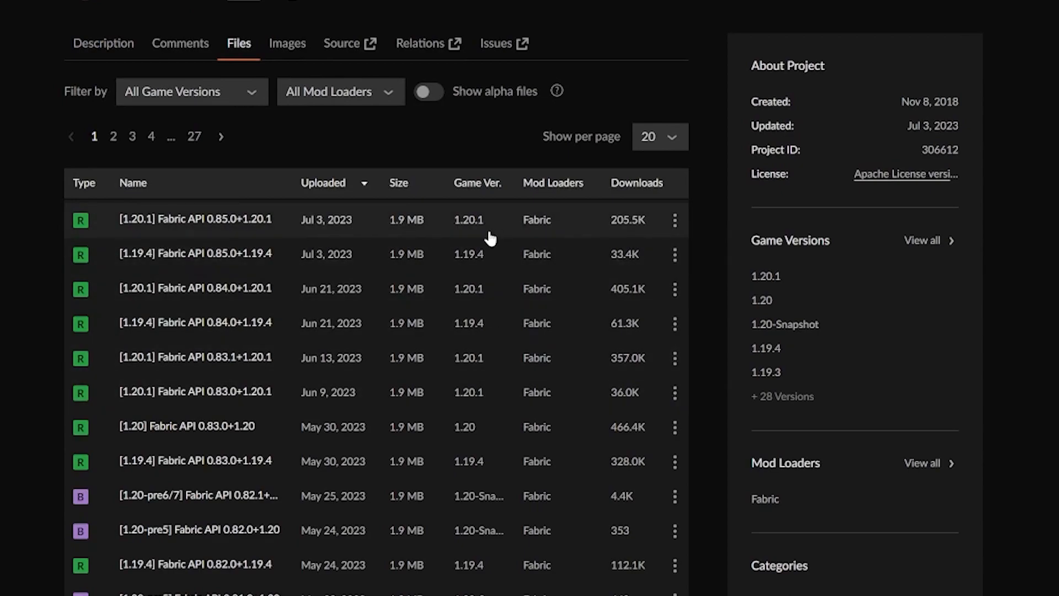
{"action": "left_click", "coordinate": [675, 220]}
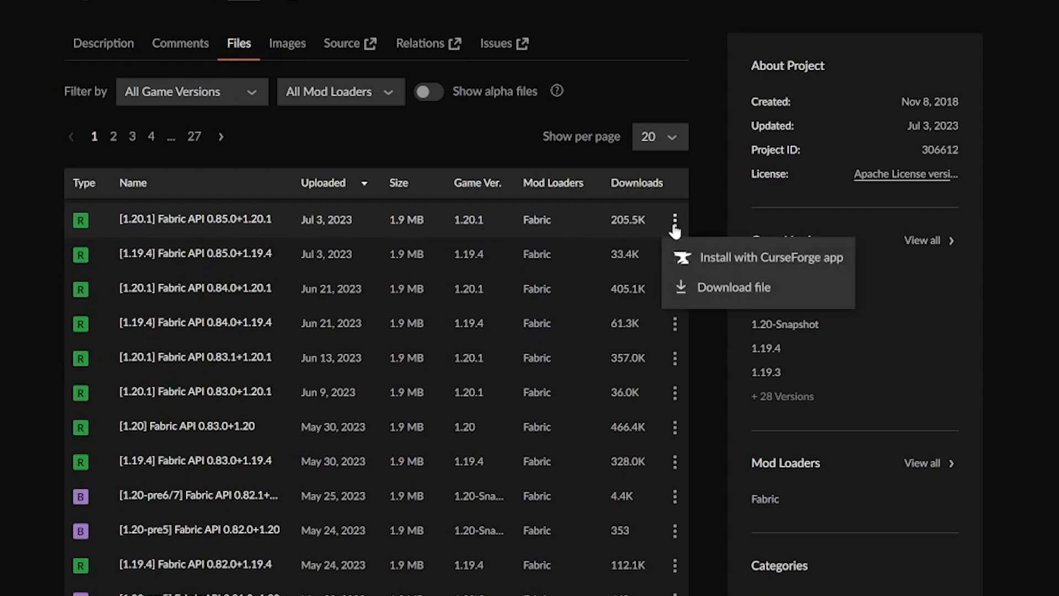
{"action": "left_click", "coordinate": [734, 287]}
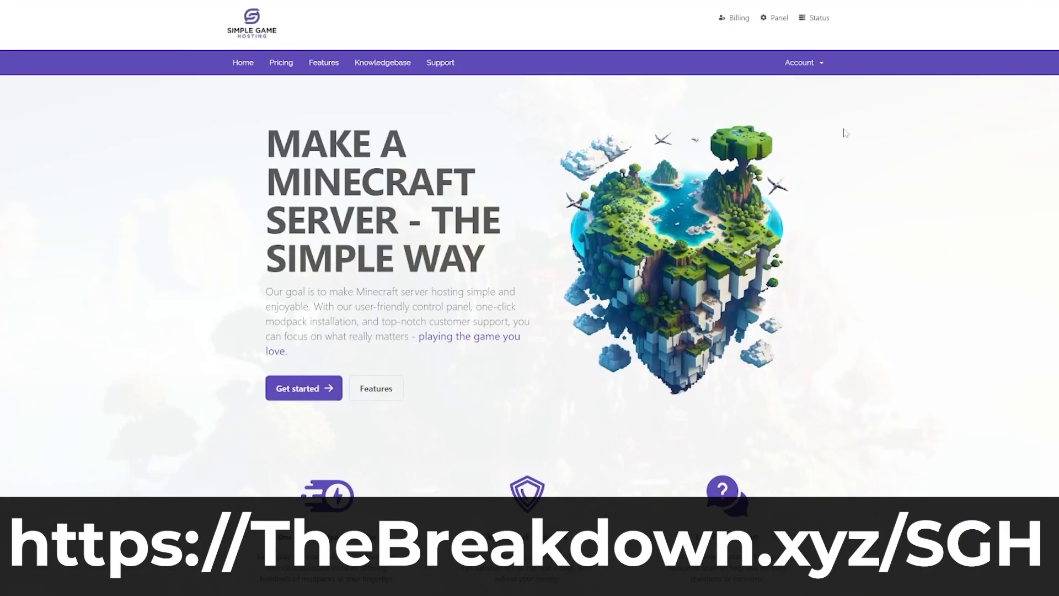
{"action": "scroll", "scroll_direction": "down", "scroll_amount": 3}
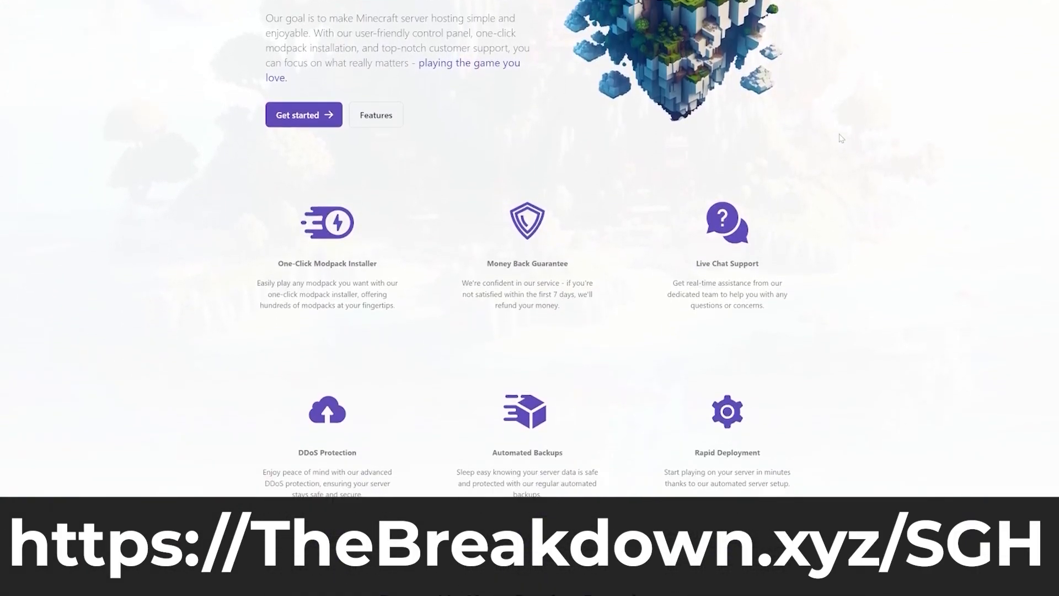
{"action": "scroll", "scroll_direction": "down", "scroll_amount": 3}
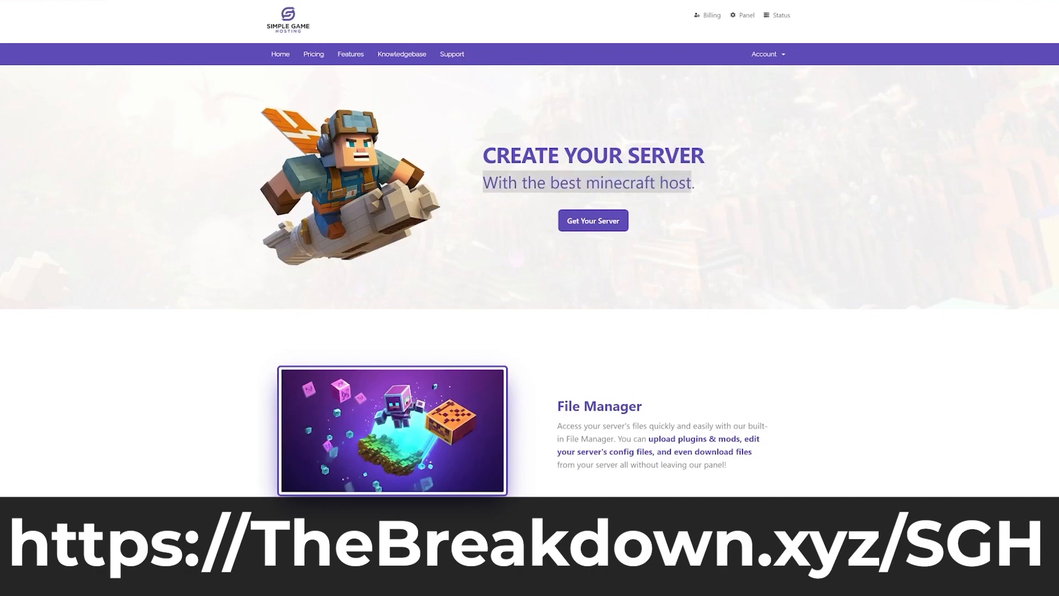
{"action": "scroll", "scroll_direction": "down", "scroll_amount": 3}
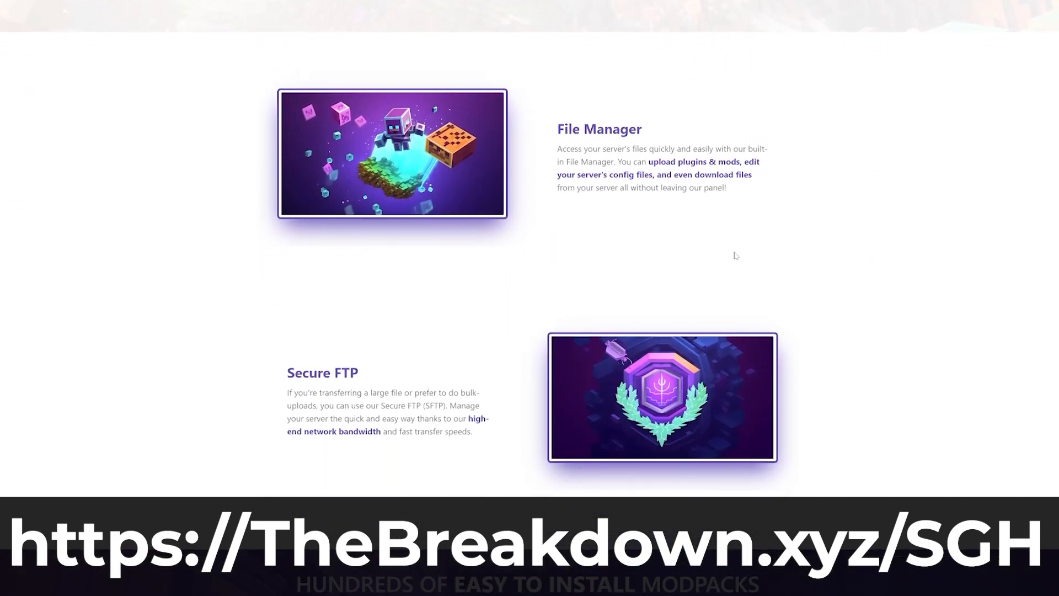
{"action": "scroll", "scroll_direction": "down", "scroll_amount": 3}
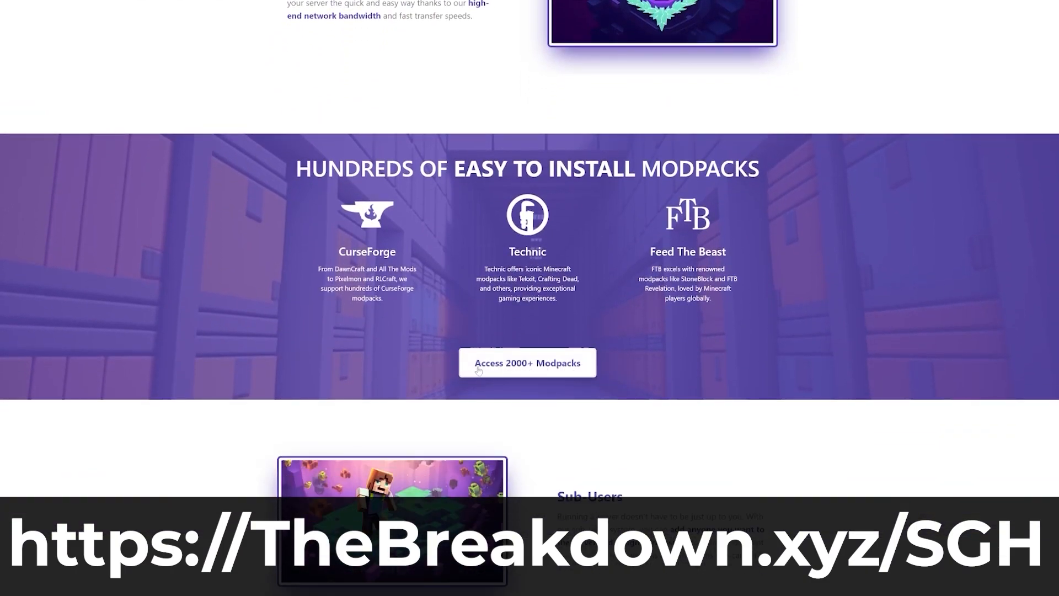
{"action": "scroll", "scroll_direction": "down", "scroll_amount": 3}
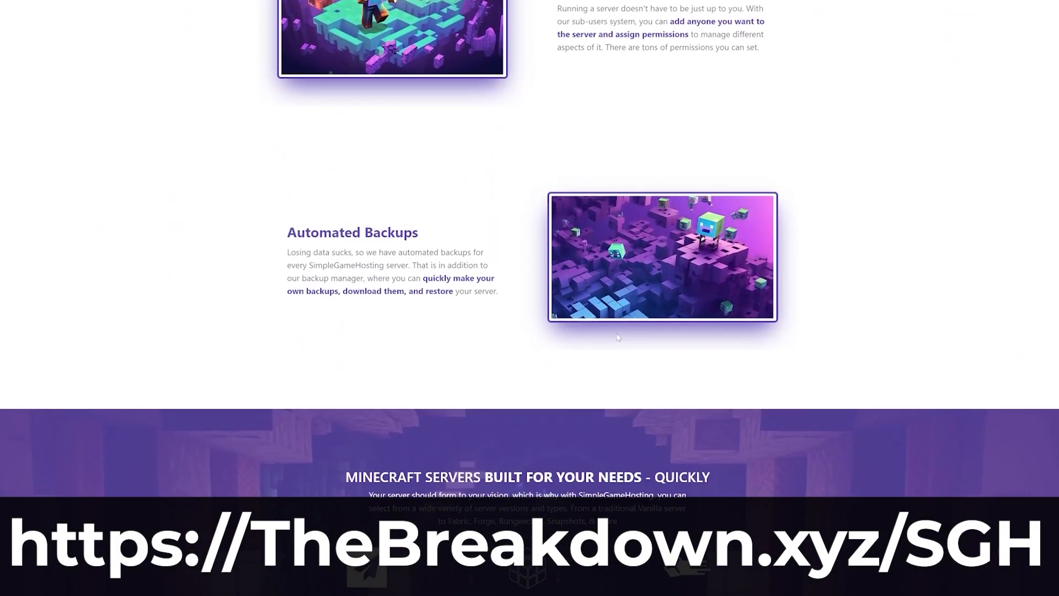
{"action": "scroll", "scroll_direction": "down", "scroll_amount": 3}
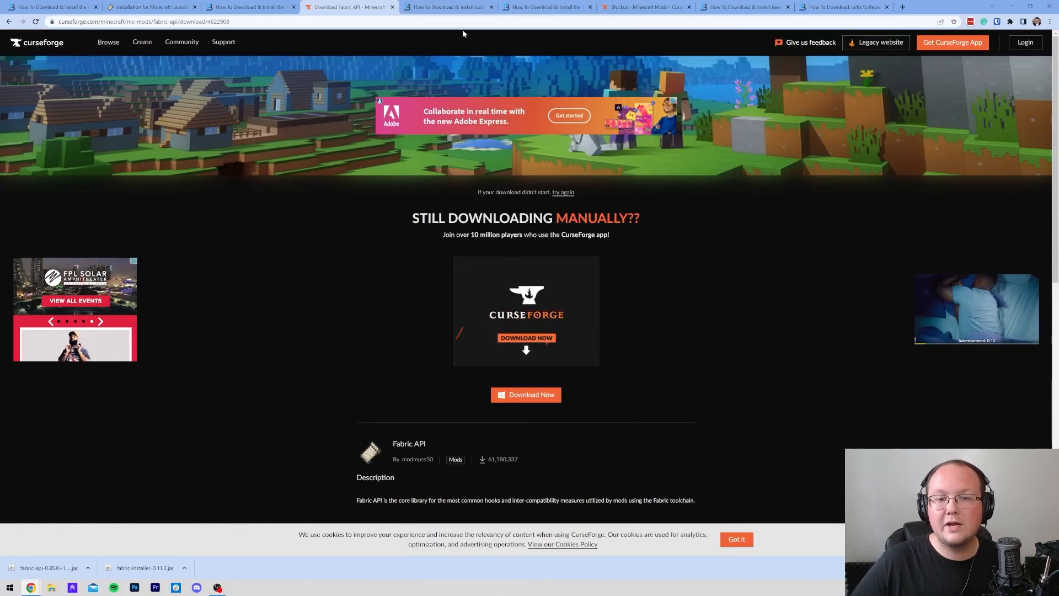
- Follow the JEI article's link to CurseForge and view the JEI Files list
{"action": "left_click", "coordinate": [448, 6]}
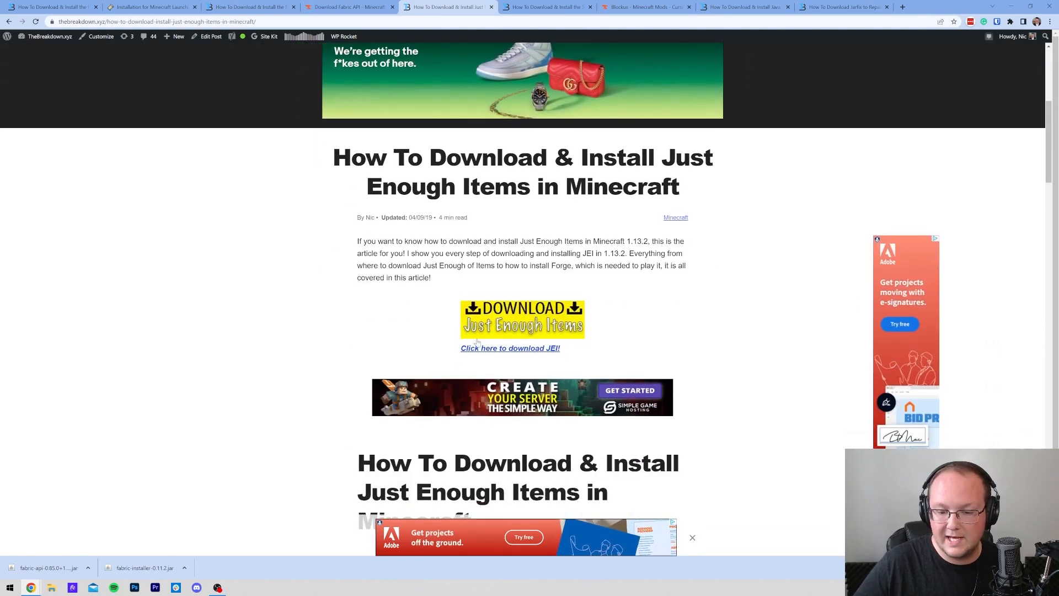
{"action": "left_click", "coordinate": [510, 348]}
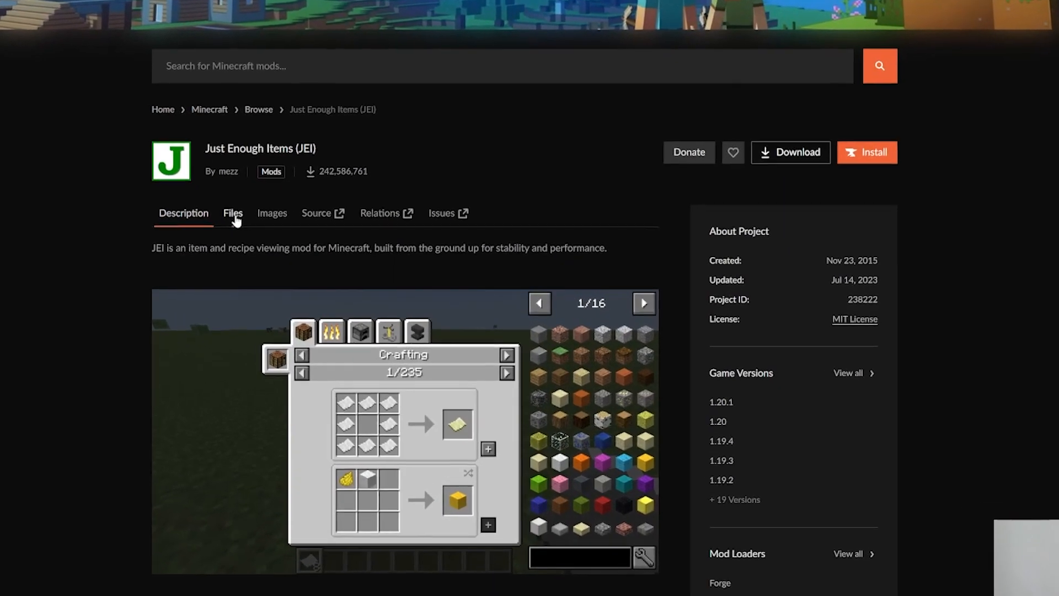
{"action": "left_click", "coordinate": [233, 213]}
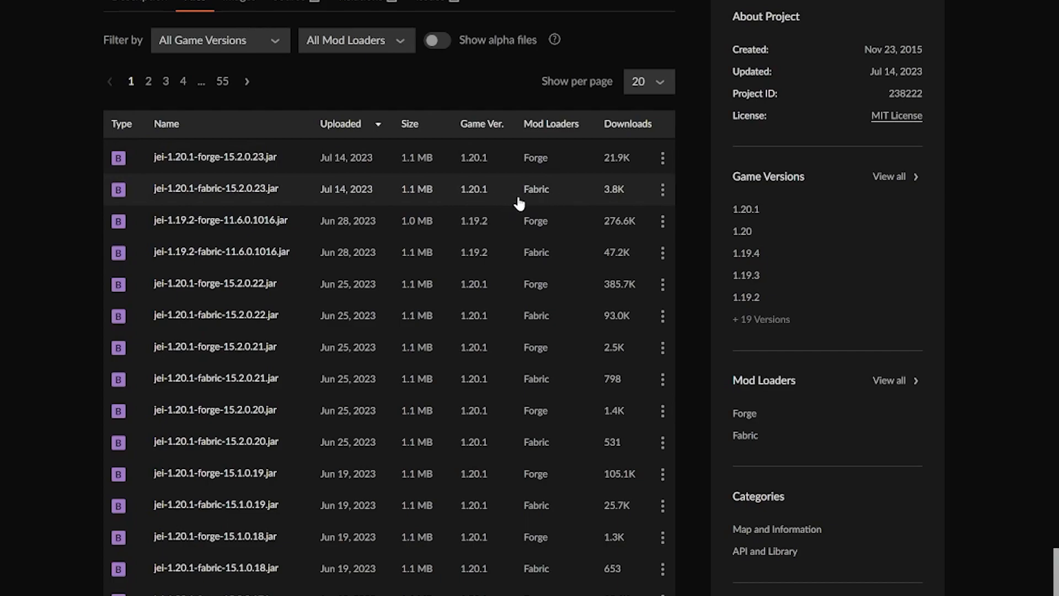
- Download jei-1.20.1-fabric-15.2.0.23.jar via its ⋮ menu
{"action": "left_click", "coordinate": [663, 190]}
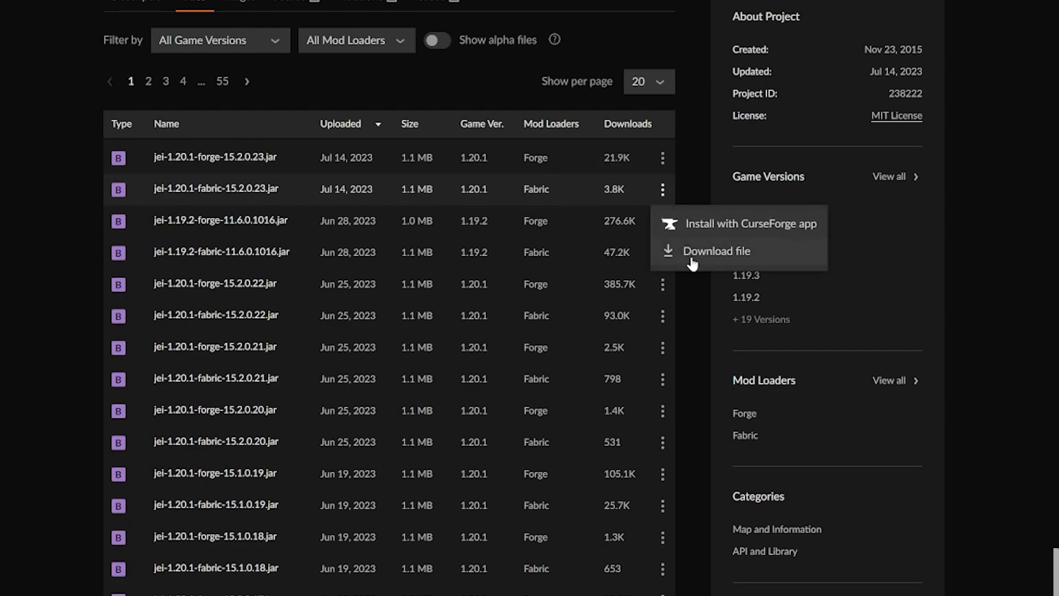
{"action": "left_click", "coordinate": [717, 251]}
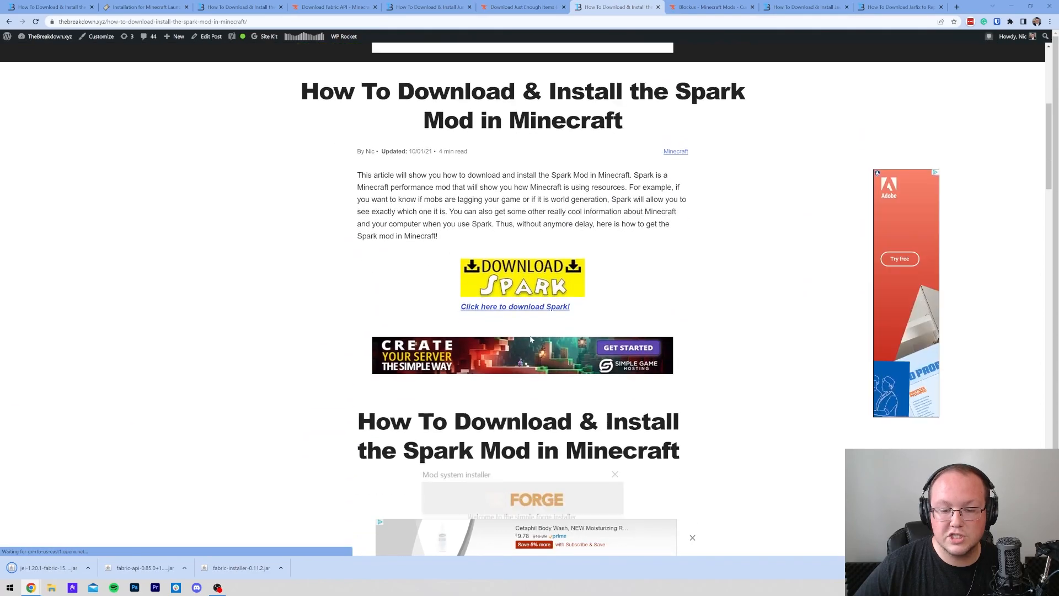
- Download spark 1.10.42 for Fabric 1.20.1 from its CurseForge Files list
{"action": "left_click", "coordinate": [515, 306]}
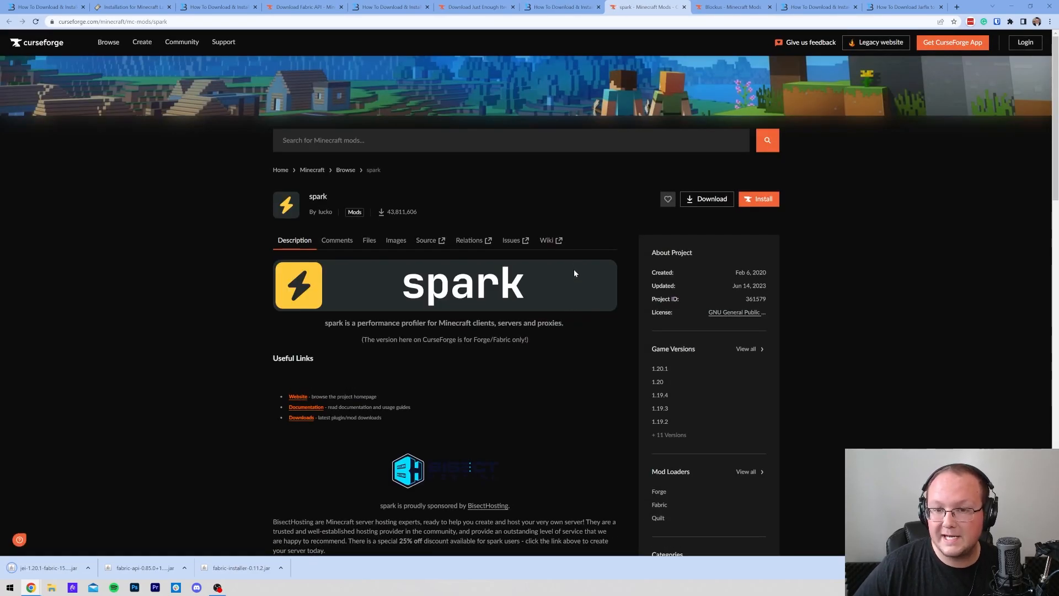
{"action": "left_click", "coordinate": [369, 241]}
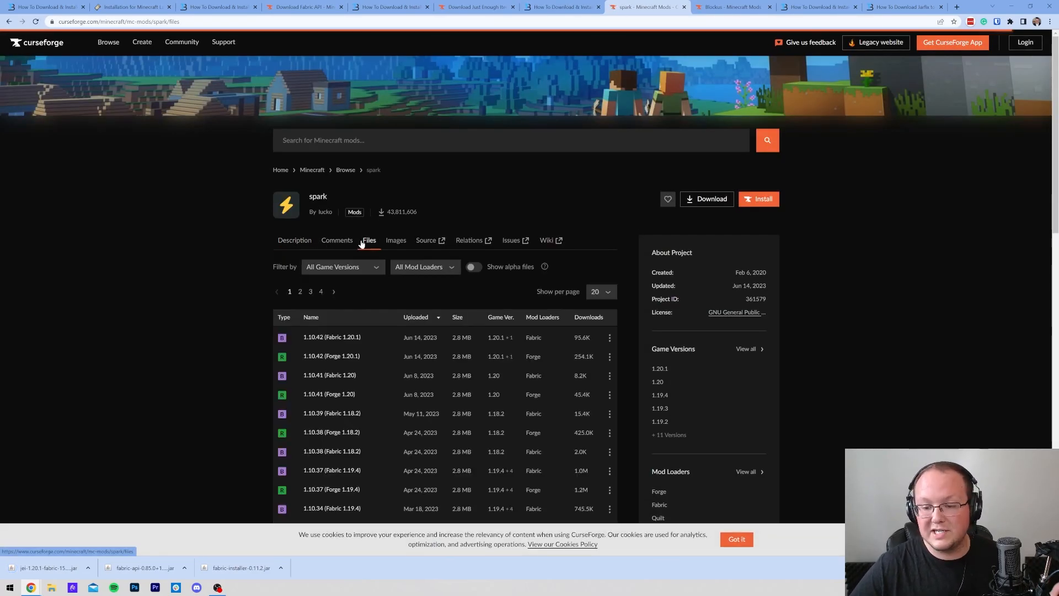
{"action": "scroll", "scroll_direction": "down", "scroll_amount": 3}
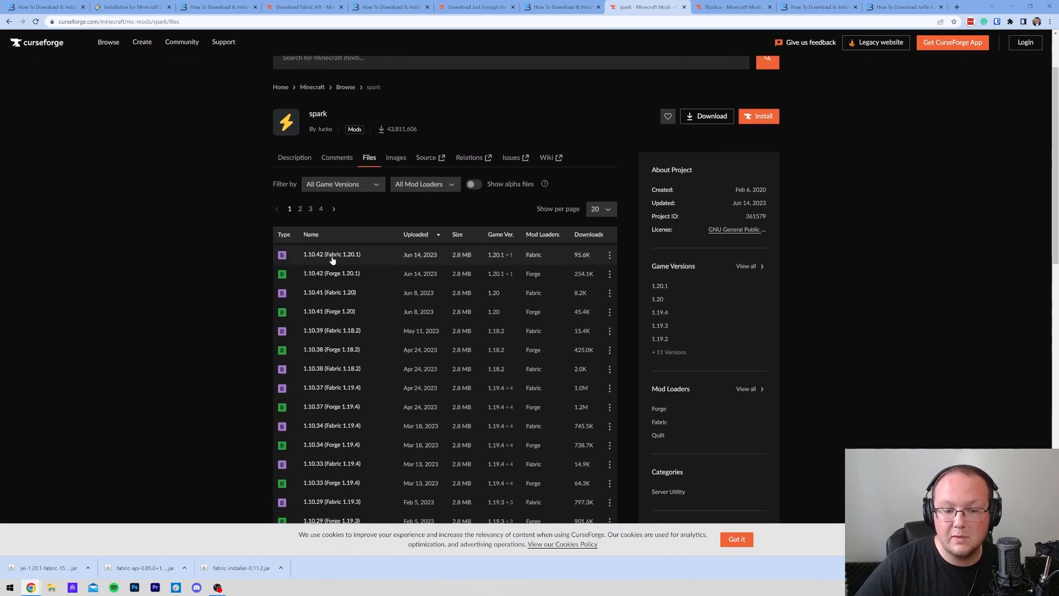
{"action": "mouse_move", "coordinate": [349, 262]}
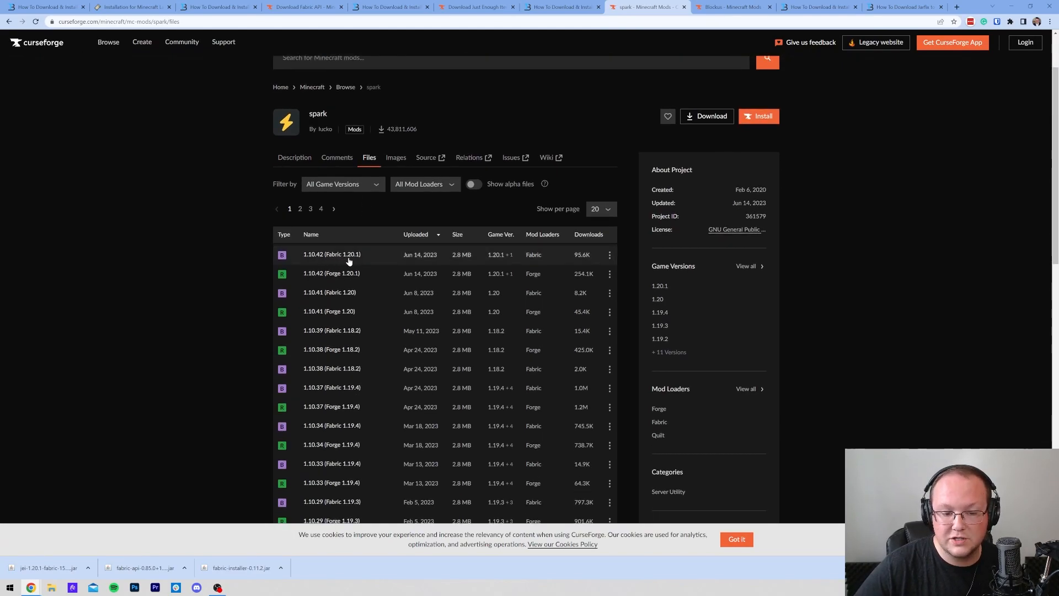
{"action": "left_click", "coordinate": [609, 255]}
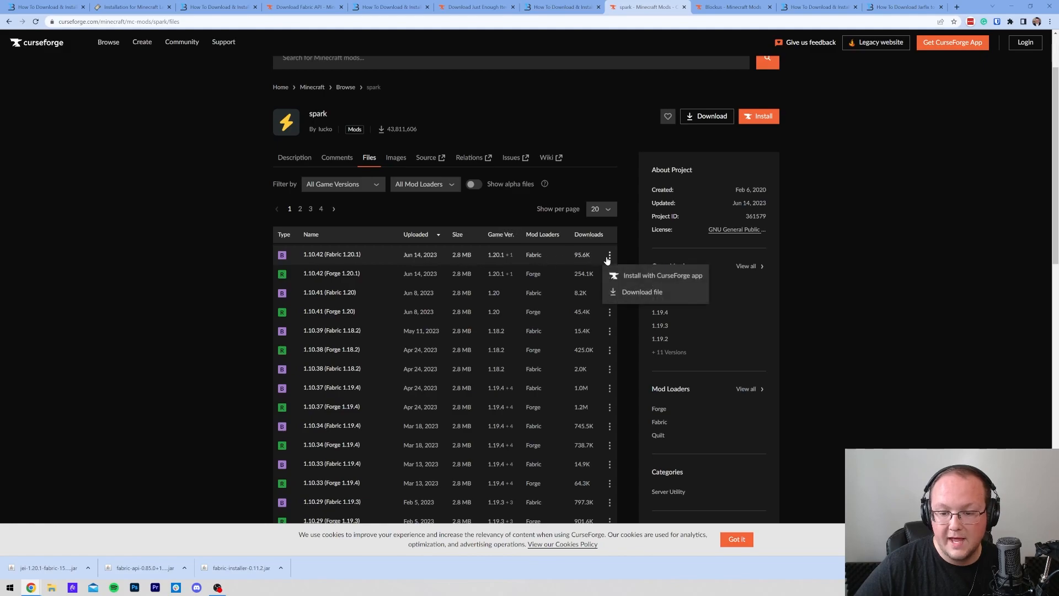
{"action": "left_click", "coordinate": [729, 7]}
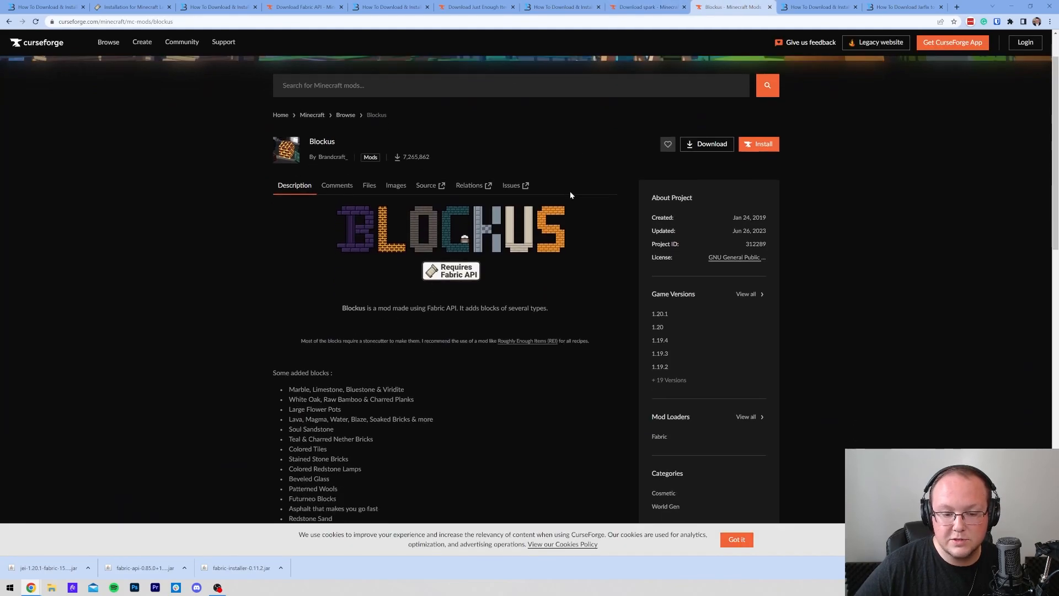
- Go to the Blockus CurseForge page and view its Files list
{"action": "scroll", "scroll_direction": "down", "scroll_amount": 3}
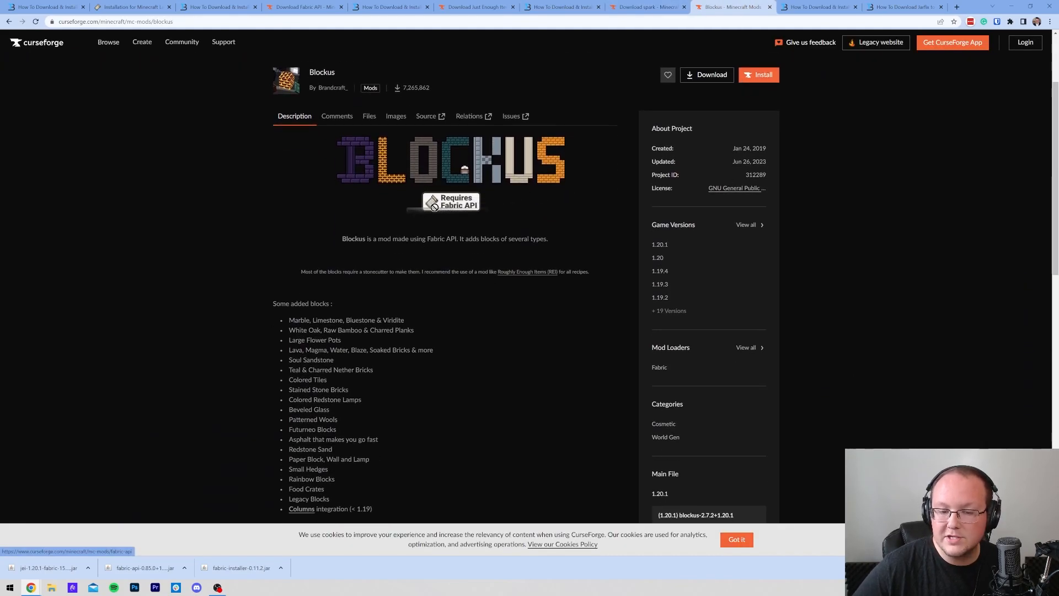
{"action": "scroll", "scroll_direction": "down", "scroll_amount": 3}
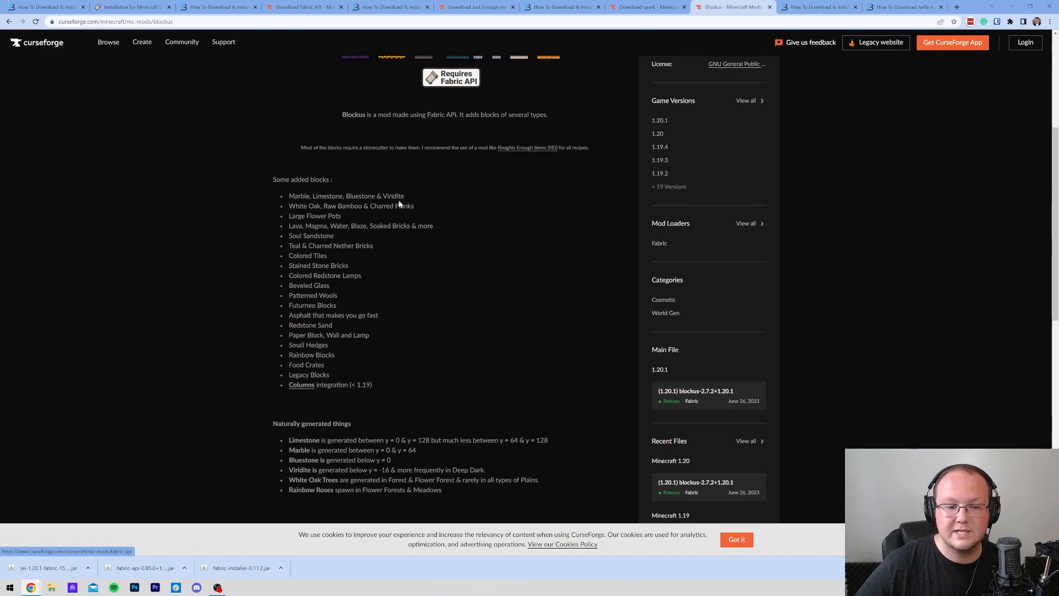
{"action": "left_click_drag", "start_coordinate": [289, 195], "coordinate": [330, 376]}
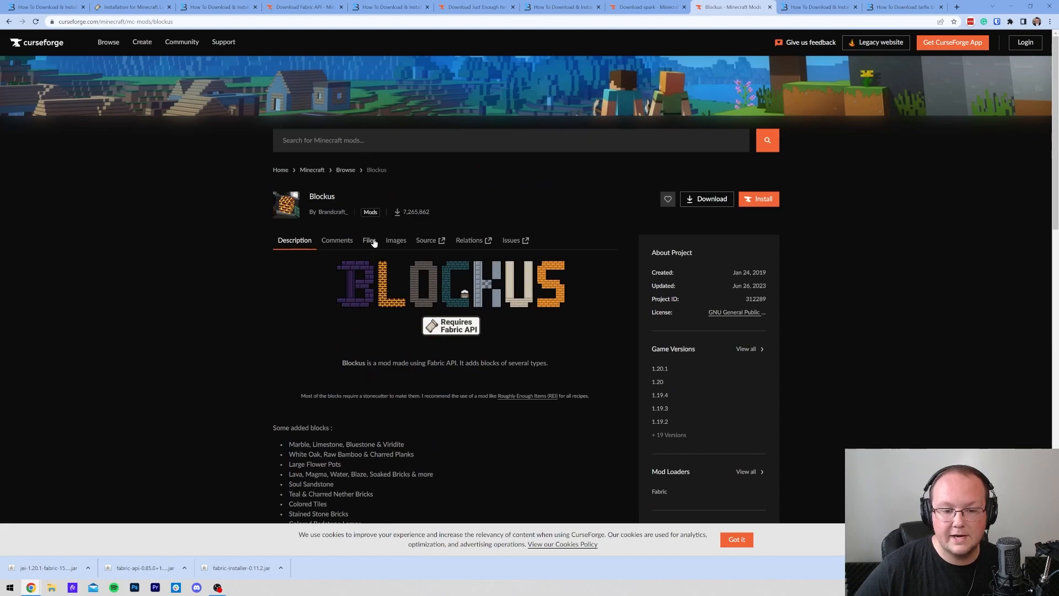
{"action": "left_click", "coordinate": [369, 240]}
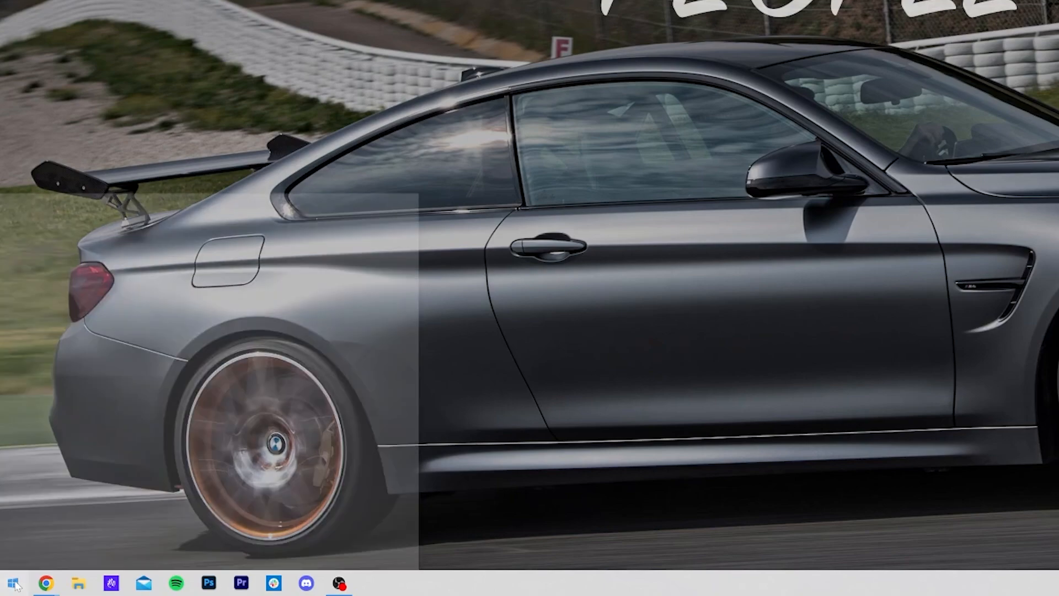
- Search 'down' in the Start menu and open the Downloads folder
{"action": "type", "text": "down"}
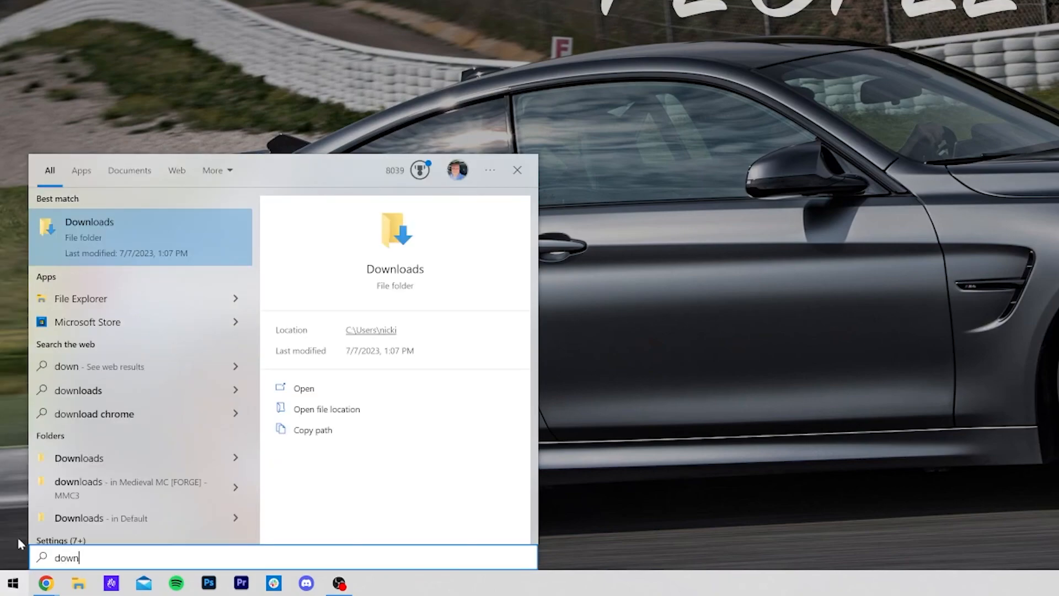
{"action": "left_click", "coordinate": [89, 236]}
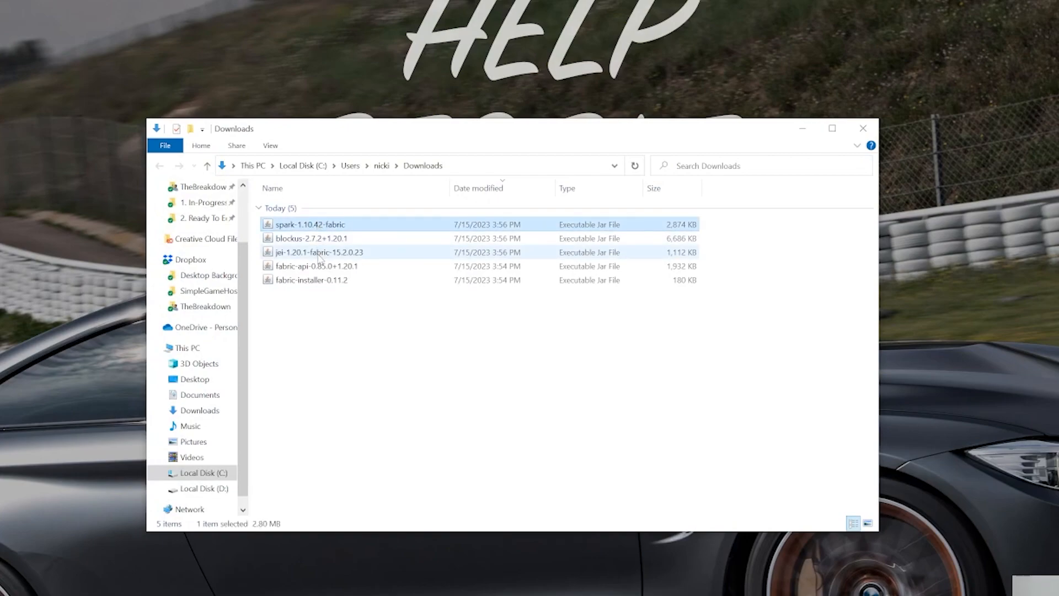
- Move the spark, Blockus, JEI, Fabric API and installer jars to the desktop and close Explorer
{"action": "left_click", "coordinate": [316, 266]}
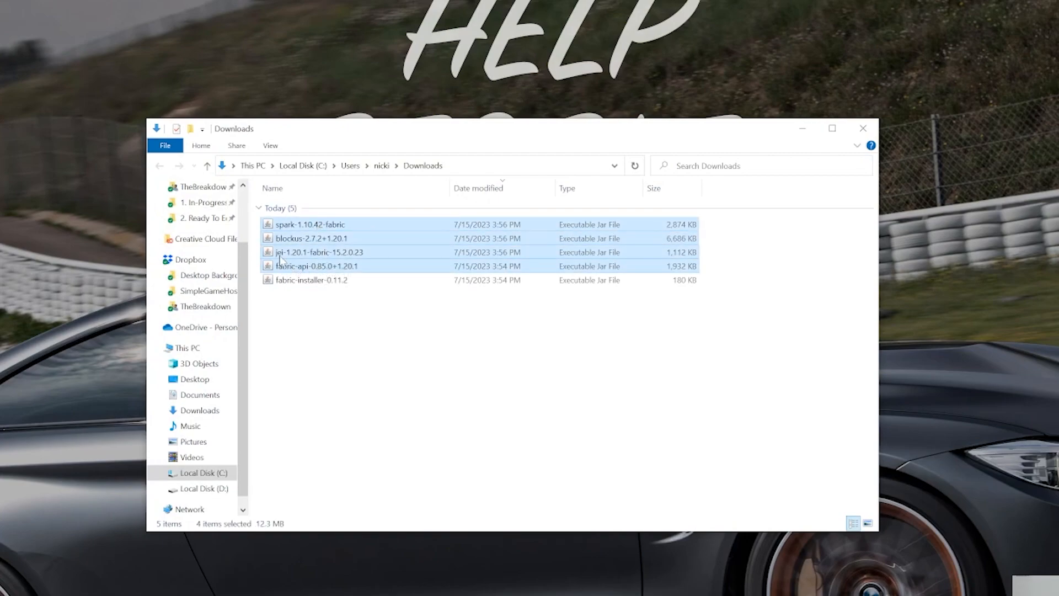
{"action": "left_click_drag", "start_coordinate": [311, 257], "coordinate": [334, 280]}
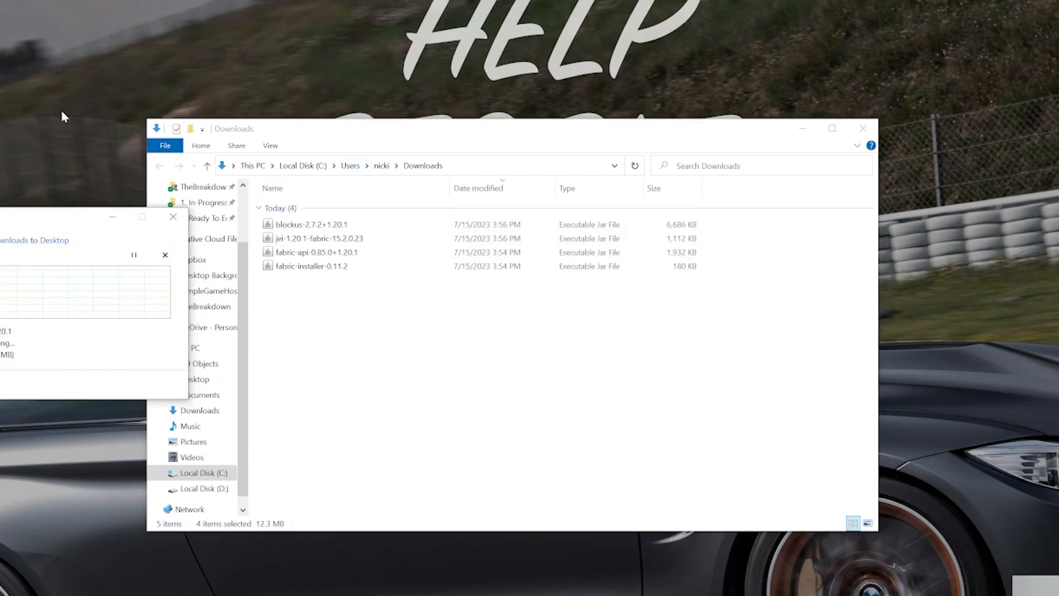
{"action": "left_click", "coordinate": [311, 266]}
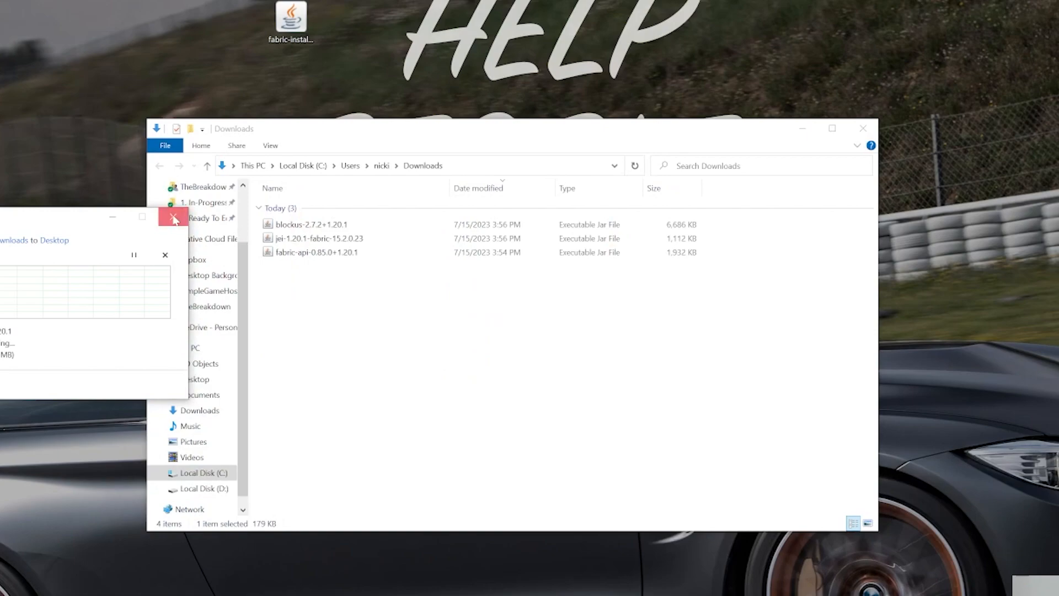
{"action": "left_click", "coordinate": [173, 218]}
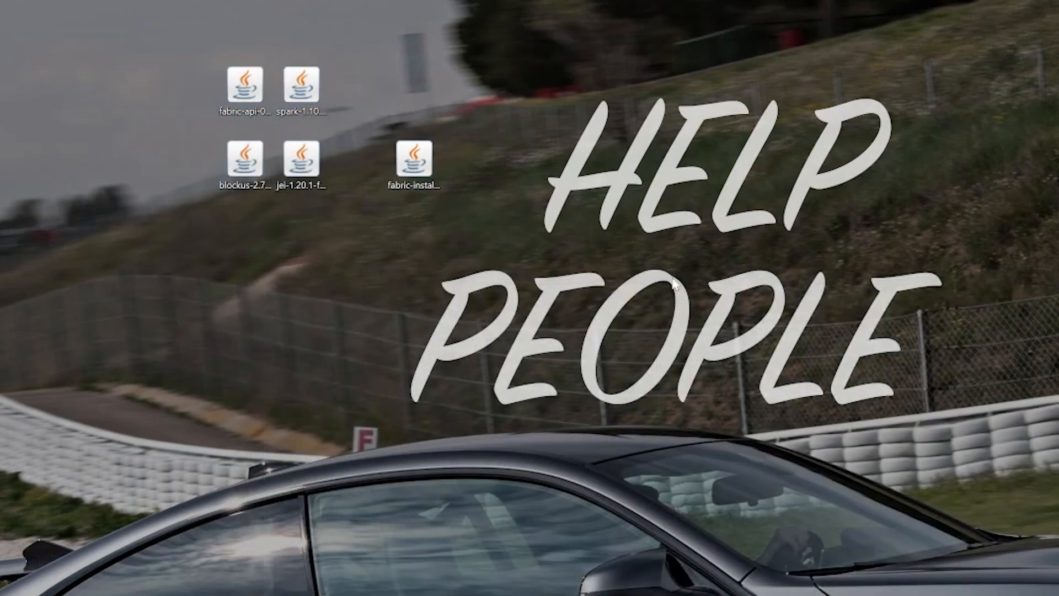
- Check the Open with options for fabric-installer show Java(TM) Platform SE binary, then return to Chrome
{"action": "right_click", "coordinate": [412, 162]}
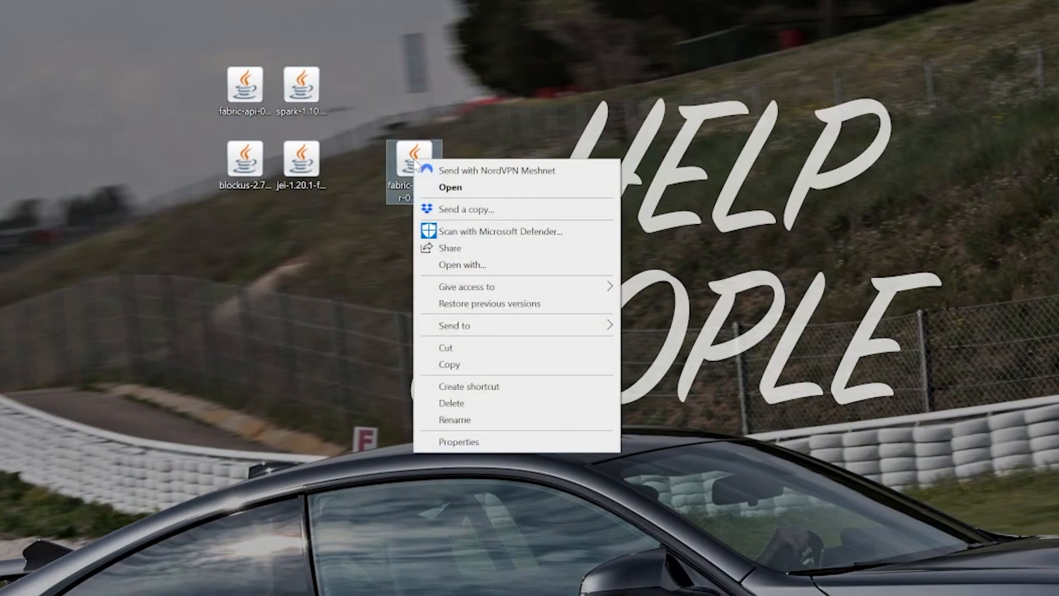
{"action": "left_click", "coordinate": [450, 187]}
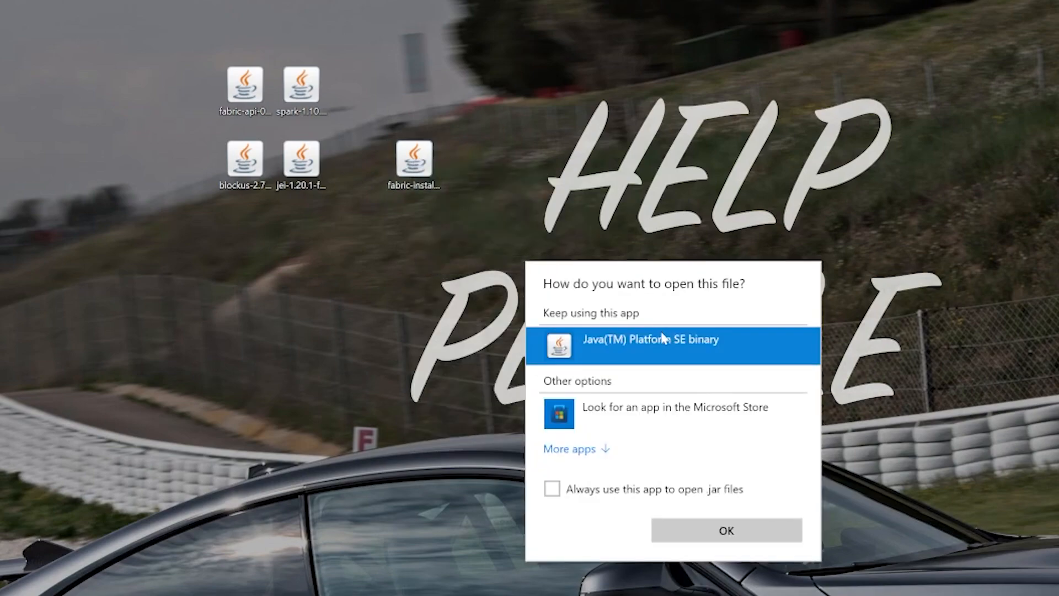
{"action": "mouse_move", "coordinate": [649, 416]}
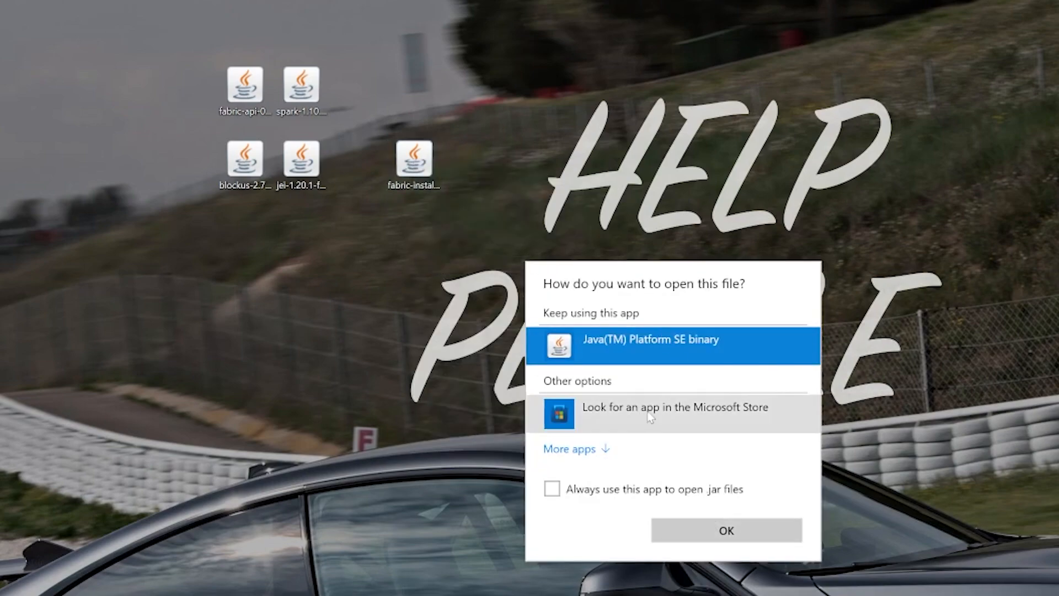
{"action": "left_click", "coordinate": [725, 531]}
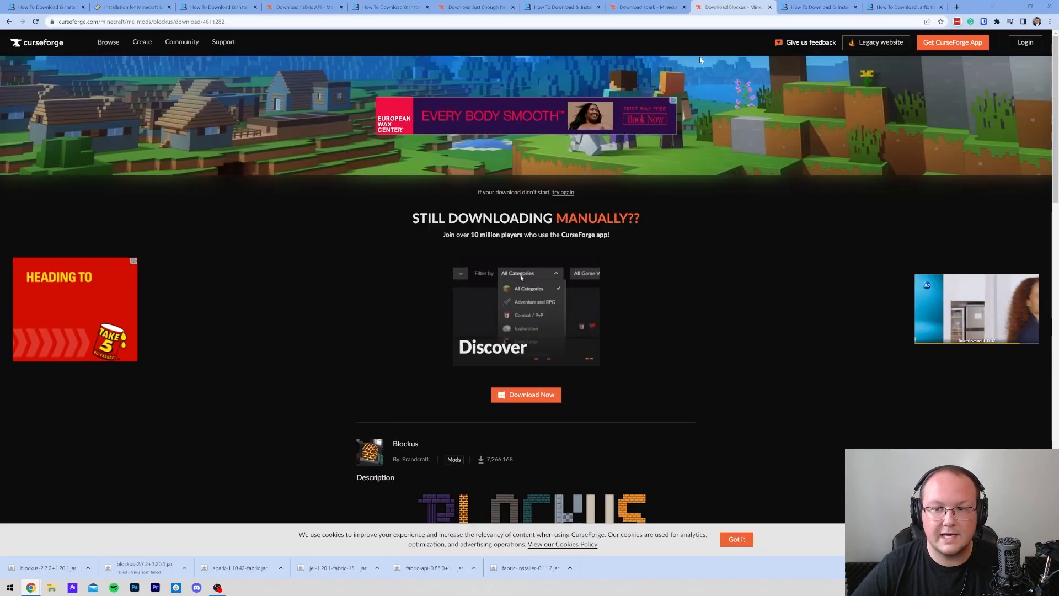
- Review TheBreakdown.xyz's Java 17 and Jarfix install guides
{"action": "left_click", "coordinate": [817, 7]}
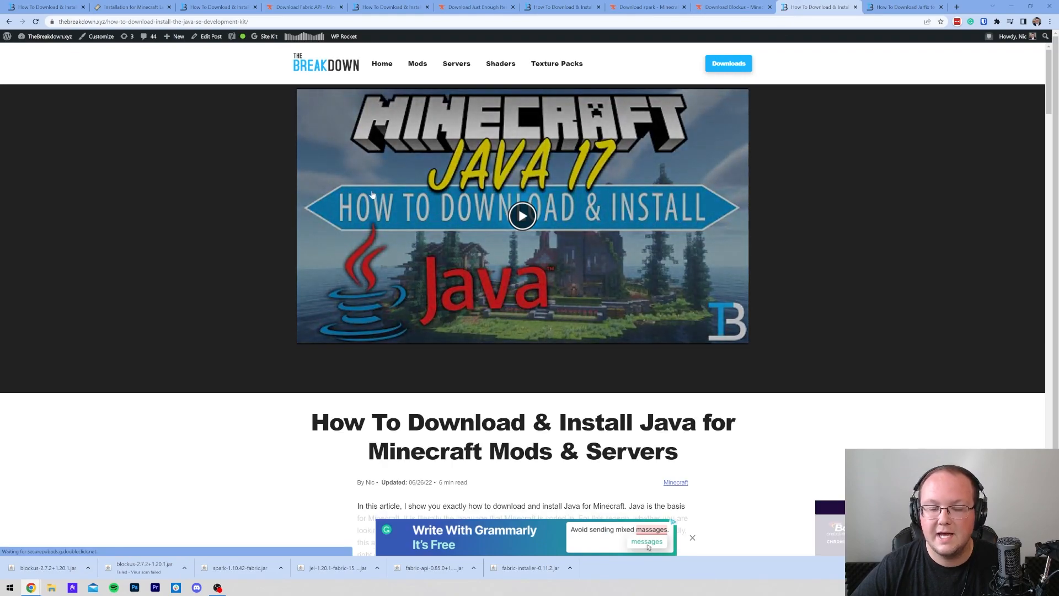
{"action": "scroll", "scroll_direction": "down", "scroll_amount": 3}
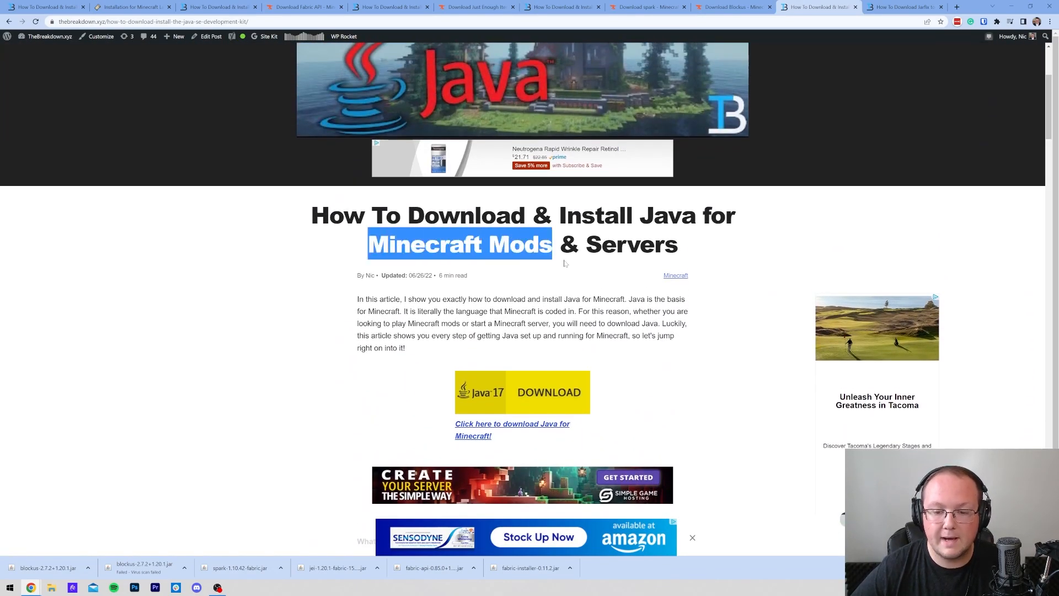
{"action": "scroll", "scroll_direction": "down", "scroll_amount": 3}
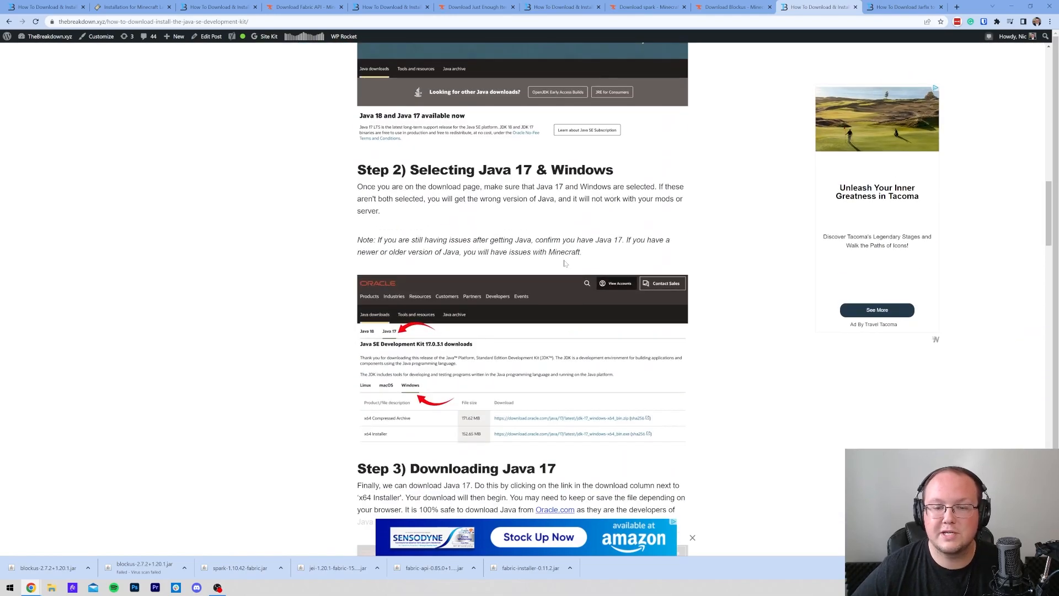
{"action": "scroll", "scroll_direction": "up", "scroll_amount": 3}
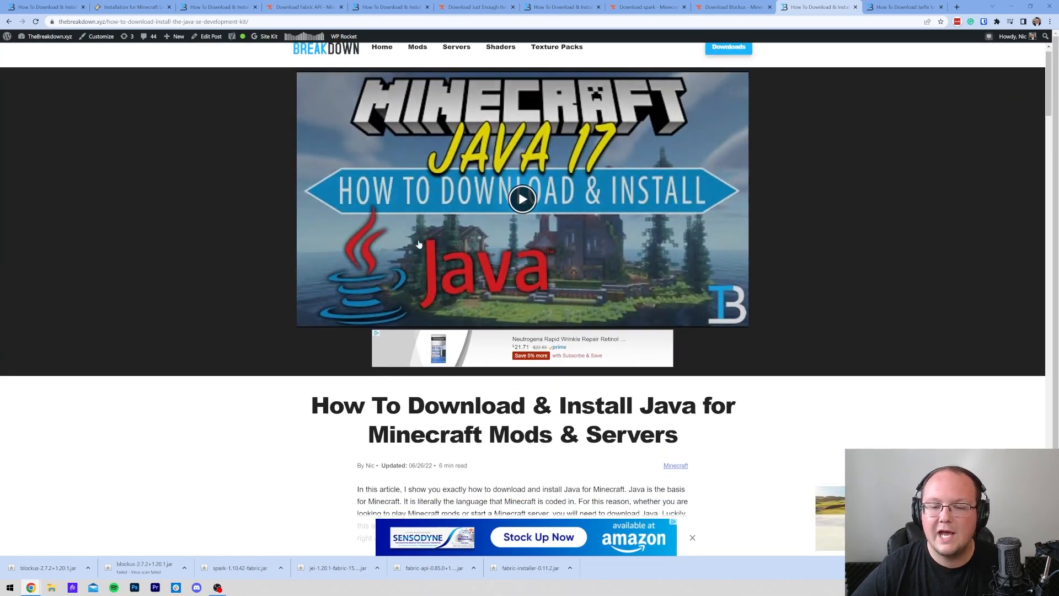
{"action": "scroll", "scroll_direction": "down", "scroll_amount": 3}
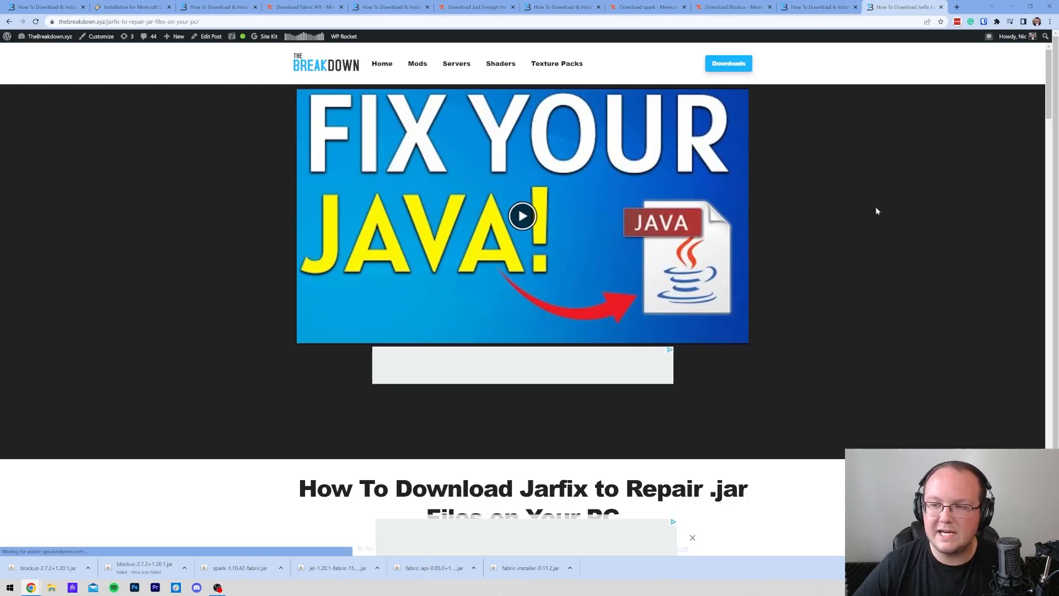
{"action": "scroll", "scroll_direction": "down", "scroll_amount": 3}
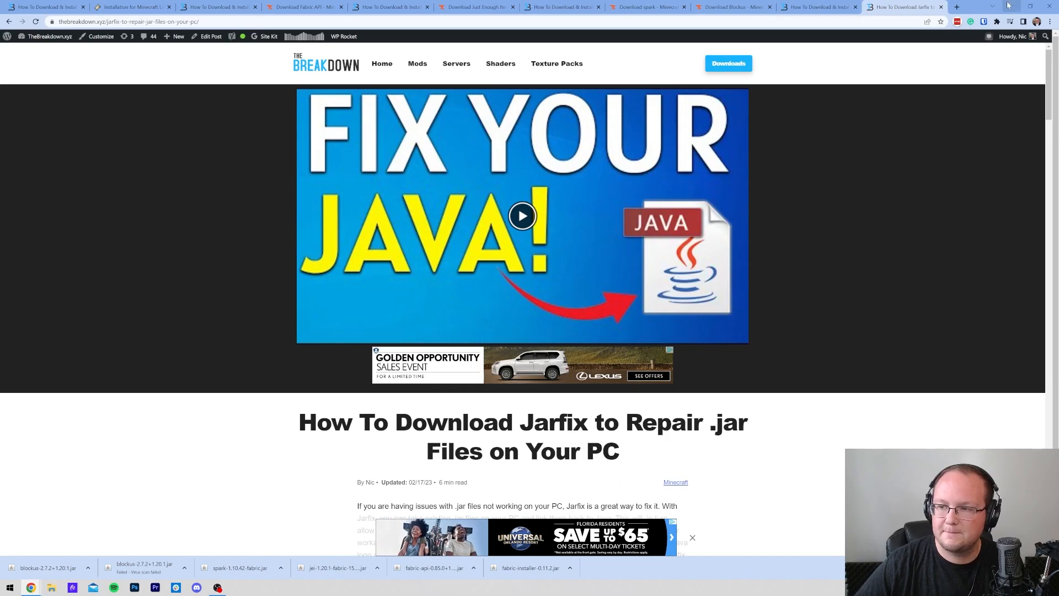
- Open the fabric-installer jar with Java(TM) Platform SE binary
{"action": "right_click", "coordinate": [235, 127]}
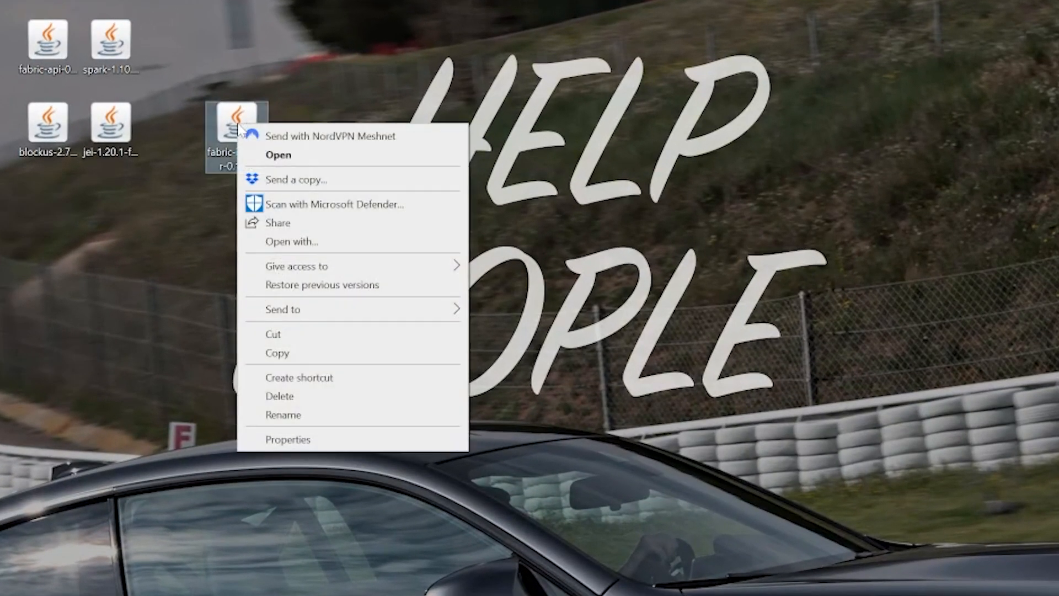
{"action": "left_click", "coordinate": [278, 155]}
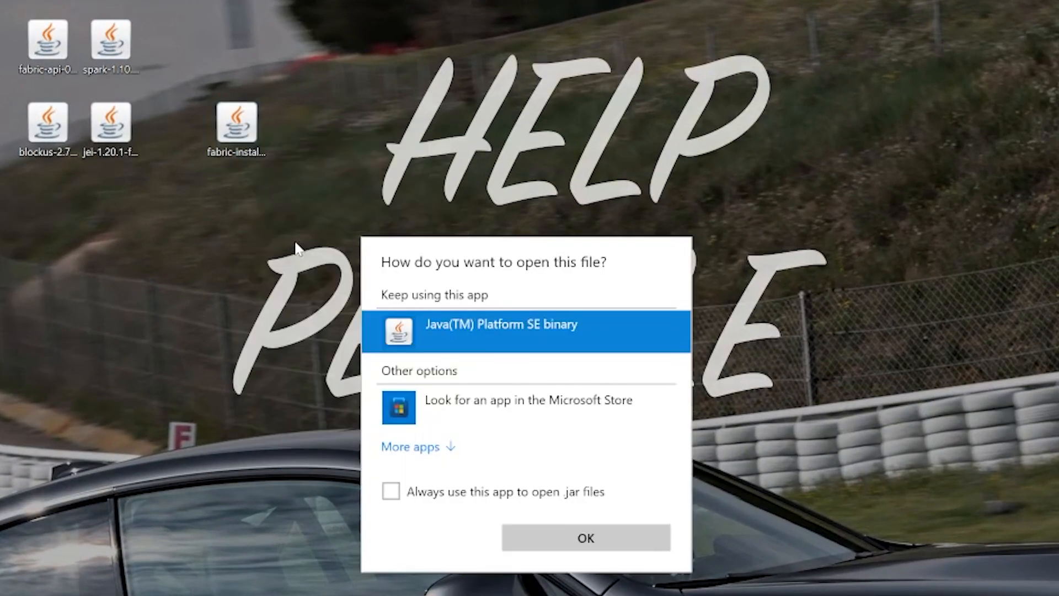
{"action": "left_click", "coordinate": [585, 538]}
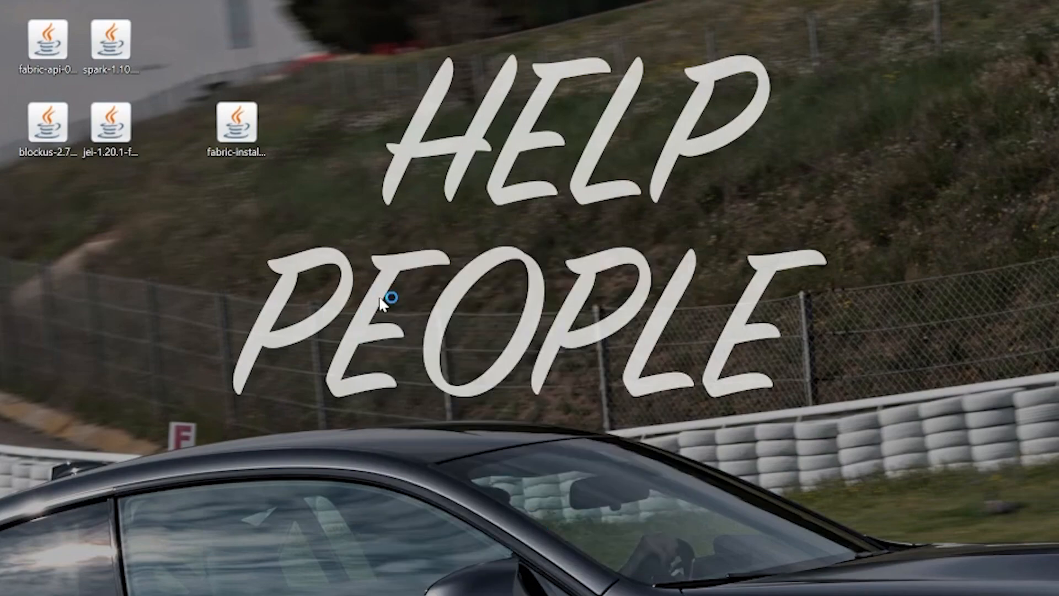
- Install Fabric Loader 0.14.21 for Minecraft 1.20.1, confirm success and close the installer
{"action": "double_click", "coordinate": [236, 123]}
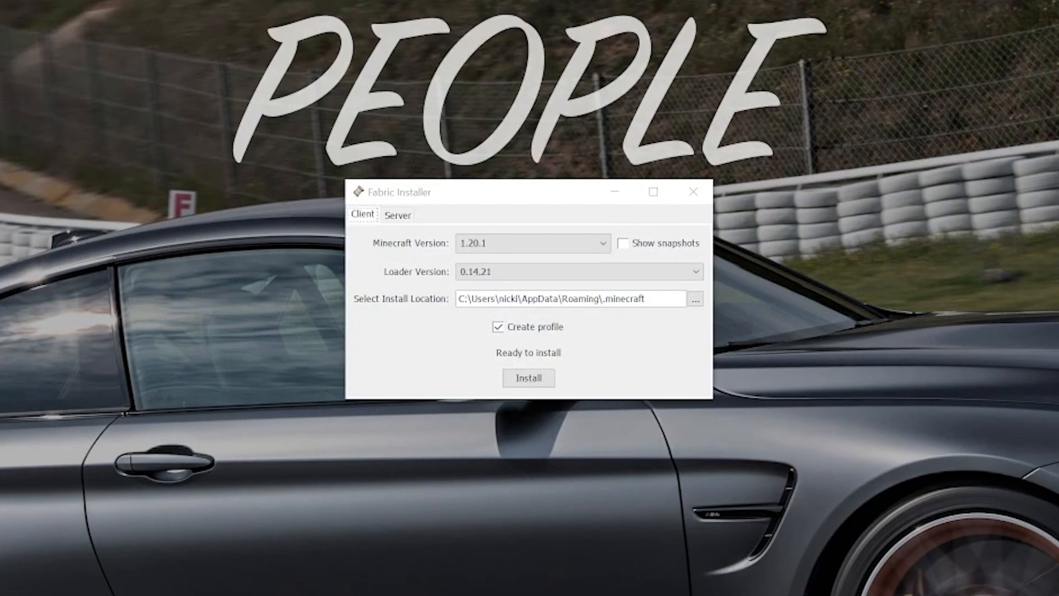
{"action": "mouse_move", "coordinate": [488, 160]}
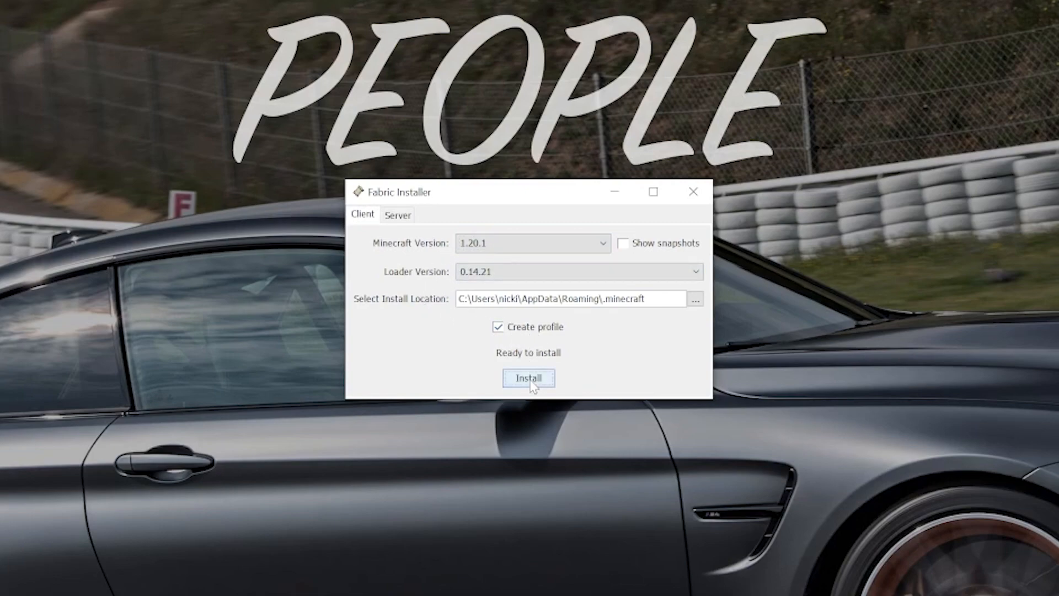
{"action": "left_click", "coordinate": [528, 377]}
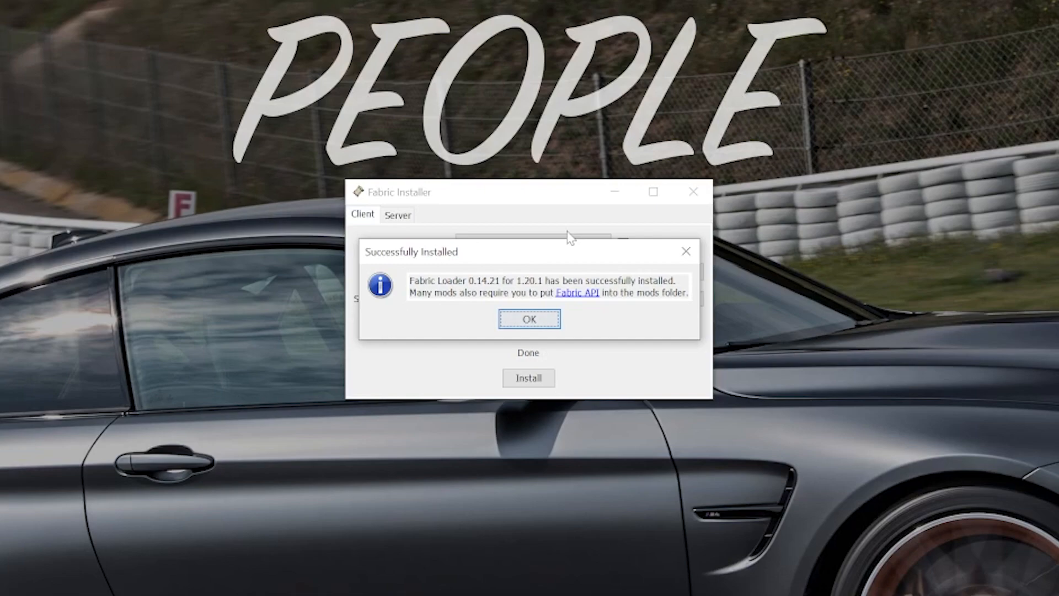
{"action": "mouse_move", "coordinate": [484, 277]}
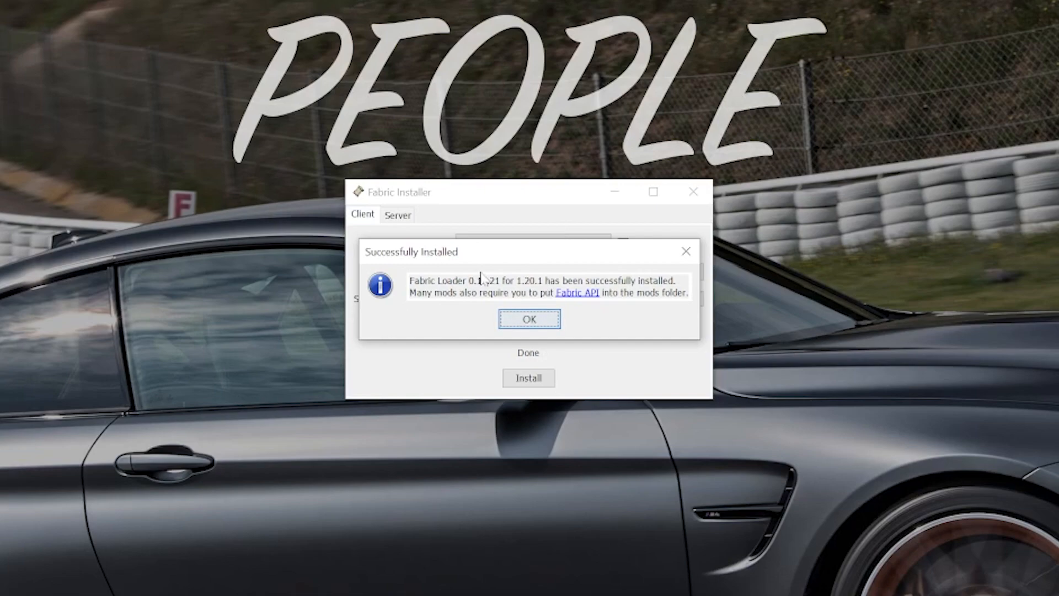
{"action": "left_click", "coordinate": [529, 319]}
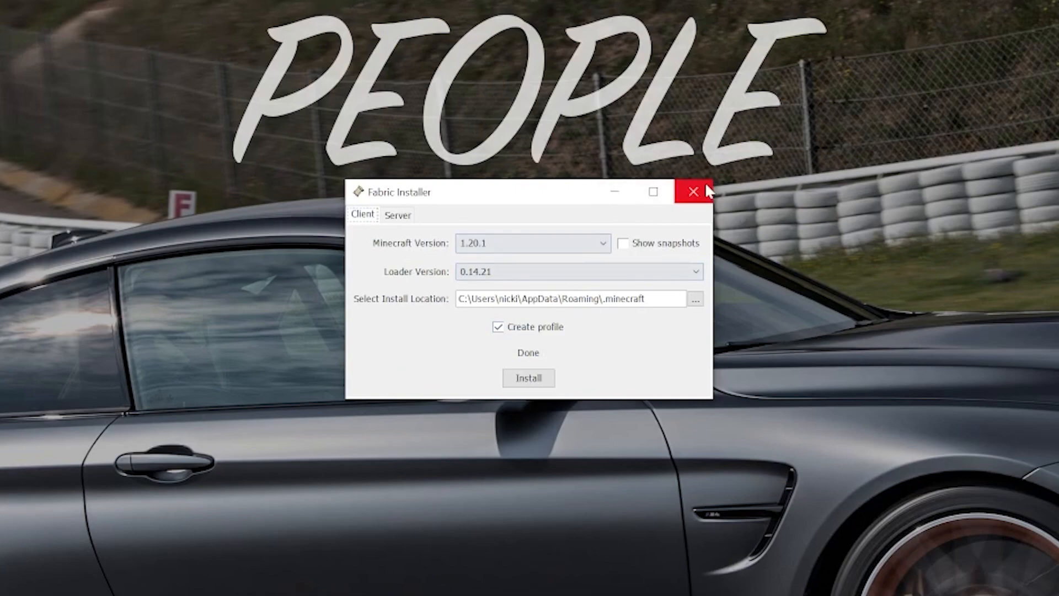
{"action": "left_click", "coordinate": [693, 191]}
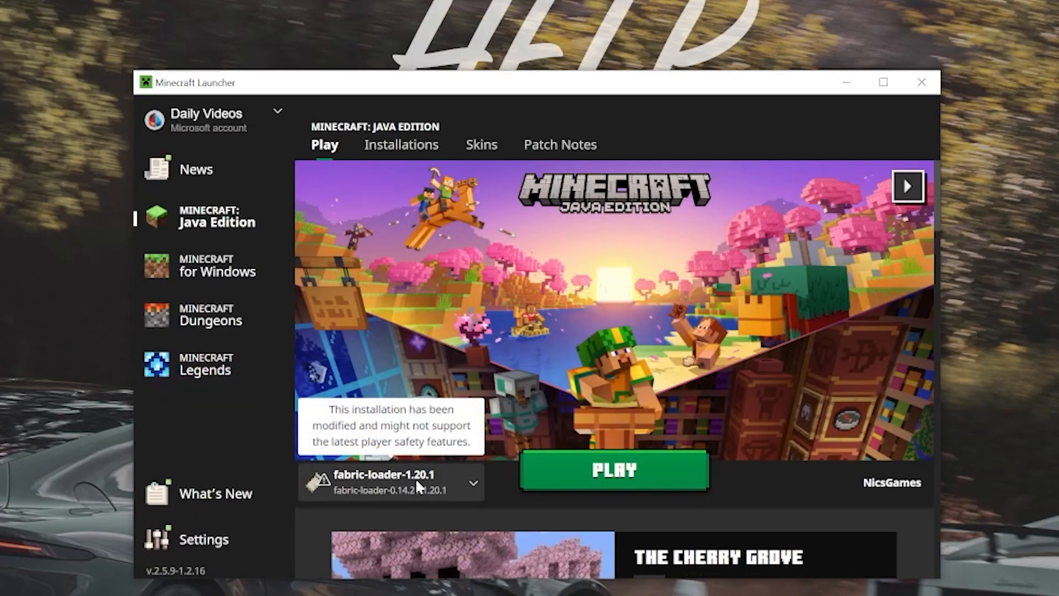
{"action": "mouse_move", "coordinate": [422, 389]}
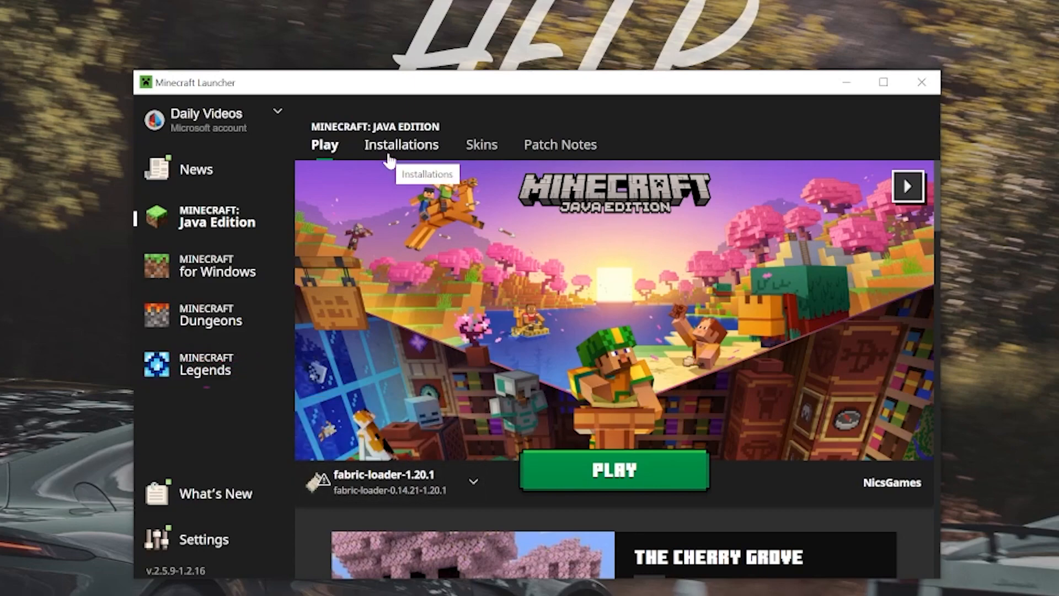
- Delete the forge and SimpleGameHosting.com installations from the Installations list
{"action": "left_click", "coordinate": [401, 144]}
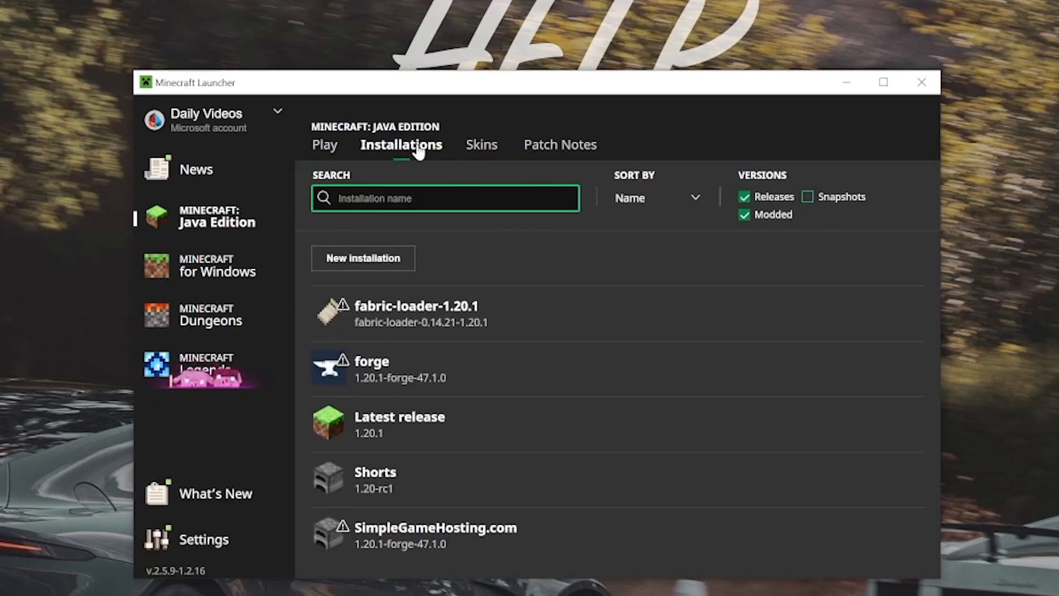
{"action": "left_click", "coordinate": [911, 369]}
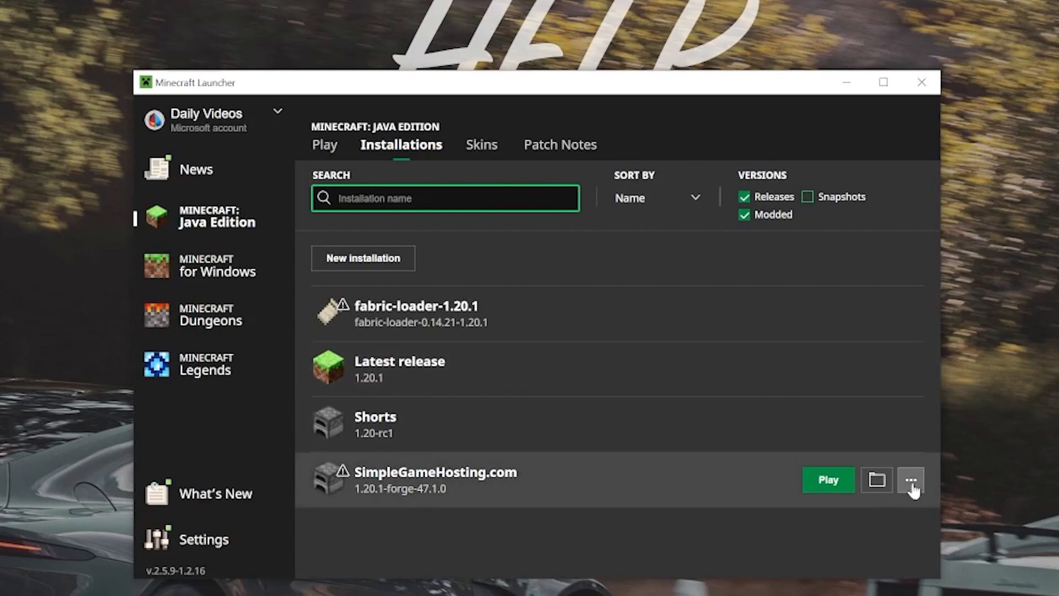
{"action": "left_click", "coordinate": [910, 479]}
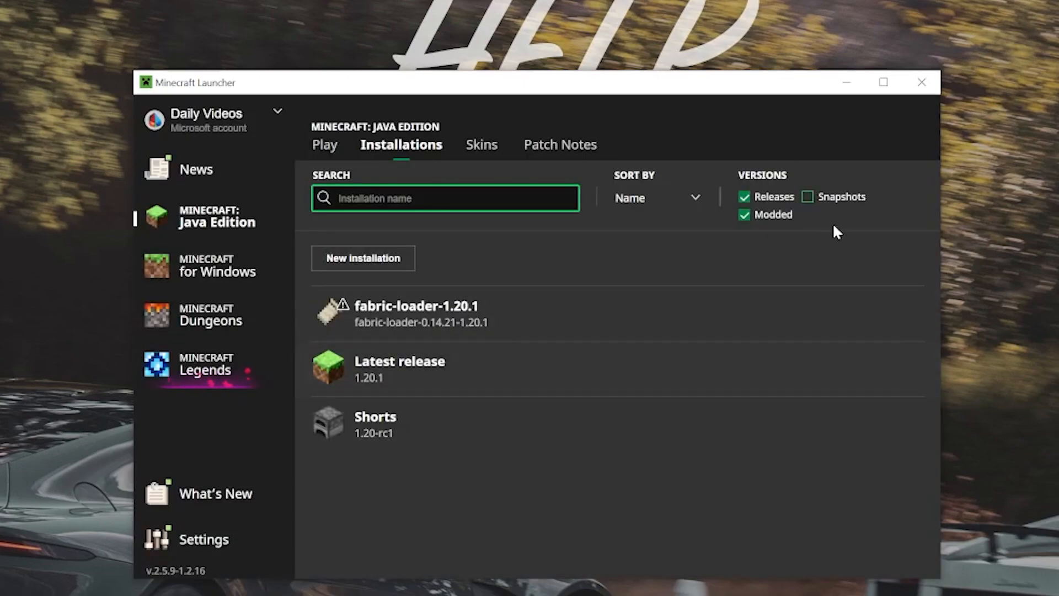
- Toggle the Modded filter off and on, leaving fabric-loader-1.20.1 as the only modded installation
{"action": "left_click", "coordinate": [744, 214]}
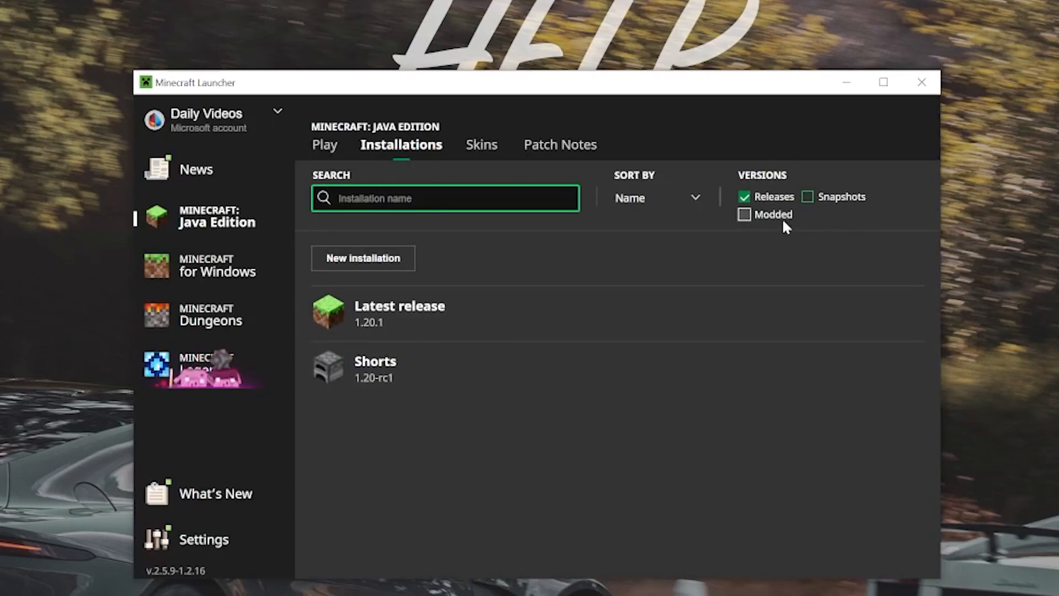
{"action": "left_click", "coordinate": [743, 214]}
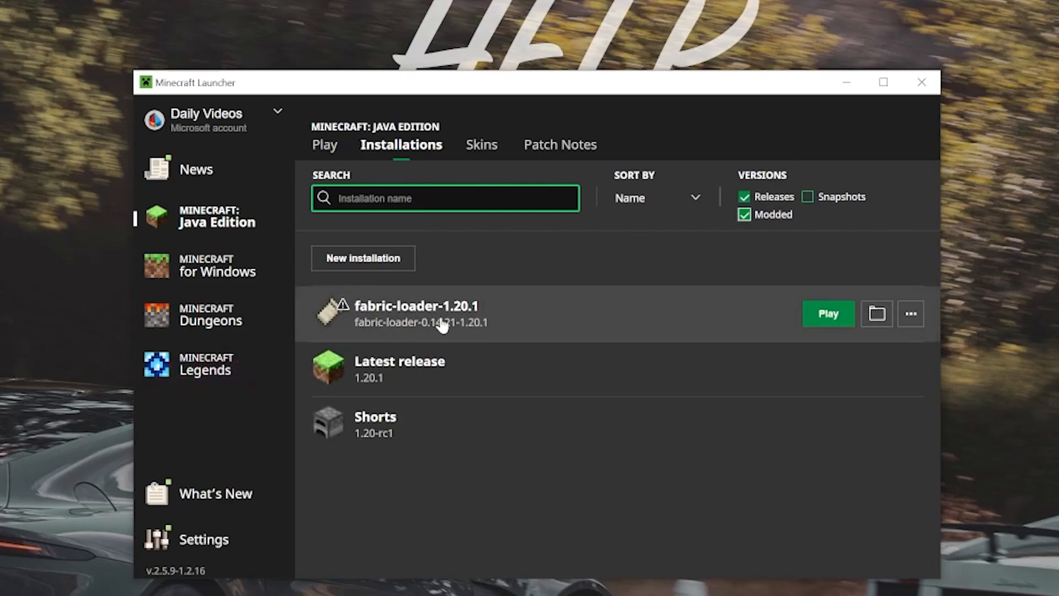
- Create a SimpleGameHosting.com installation using release fabric-loader-0.14.21-1.20.1
{"action": "left_click", "coordinate": [363, 258]}
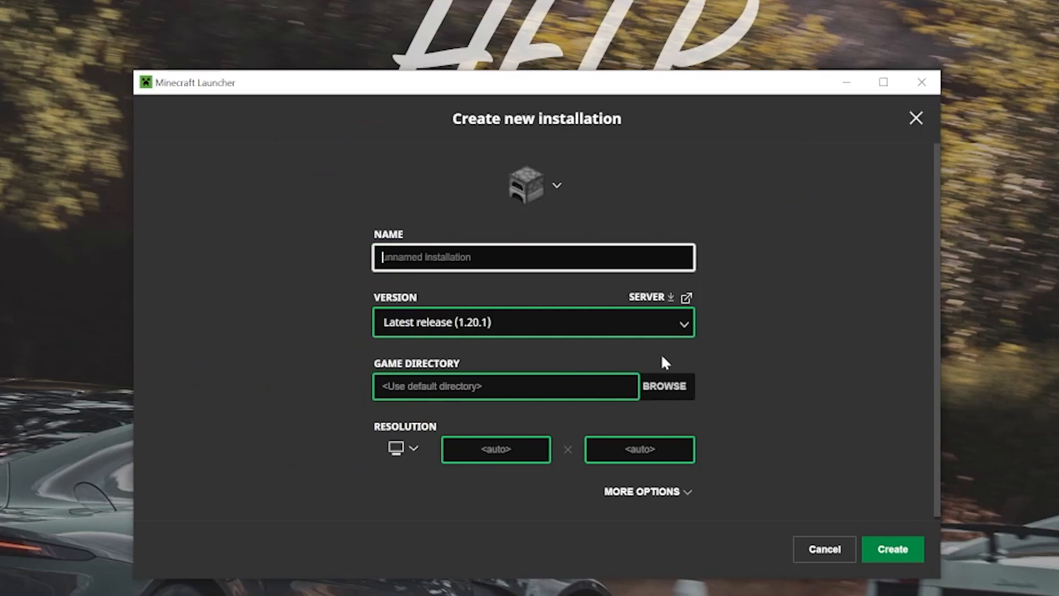
{"action": "type", "text": "SimpleGameHosting.com"}
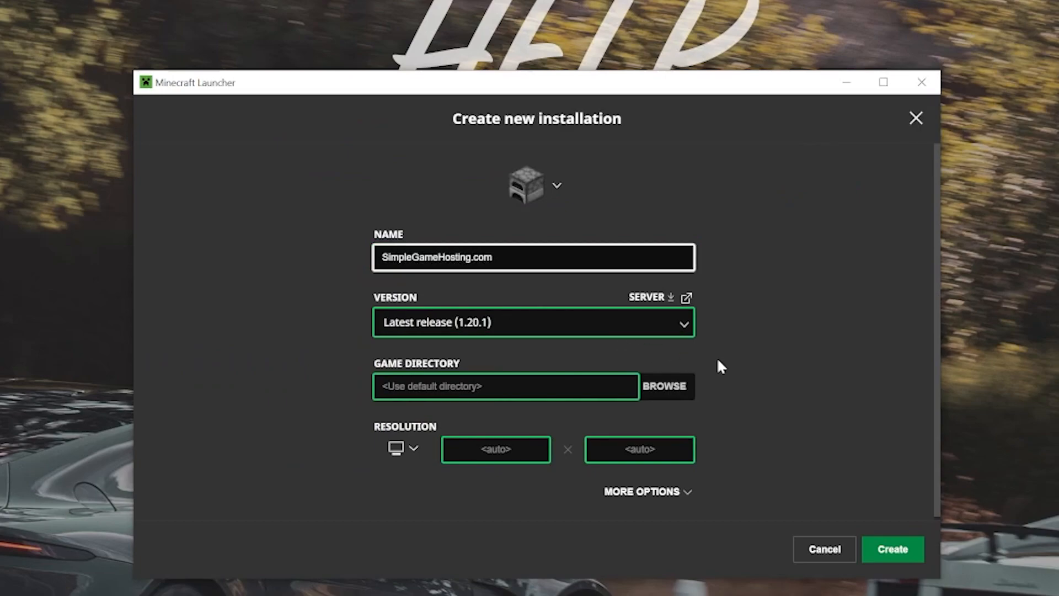
{"action": "left_click", "coordinate": [533, 322]}
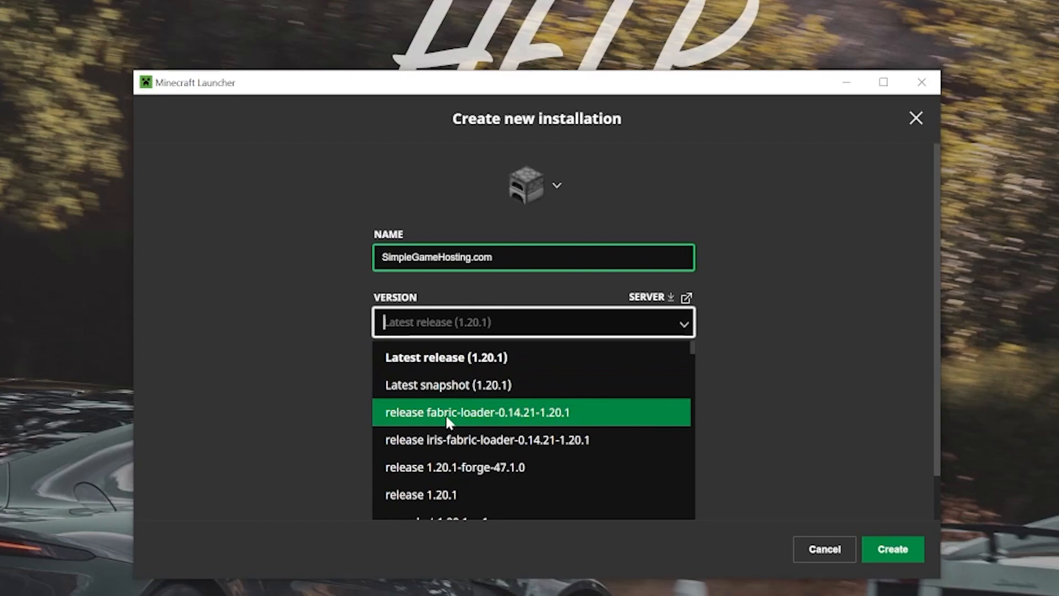
{"action": "mouse_move", "coordinate": [463, 422]}
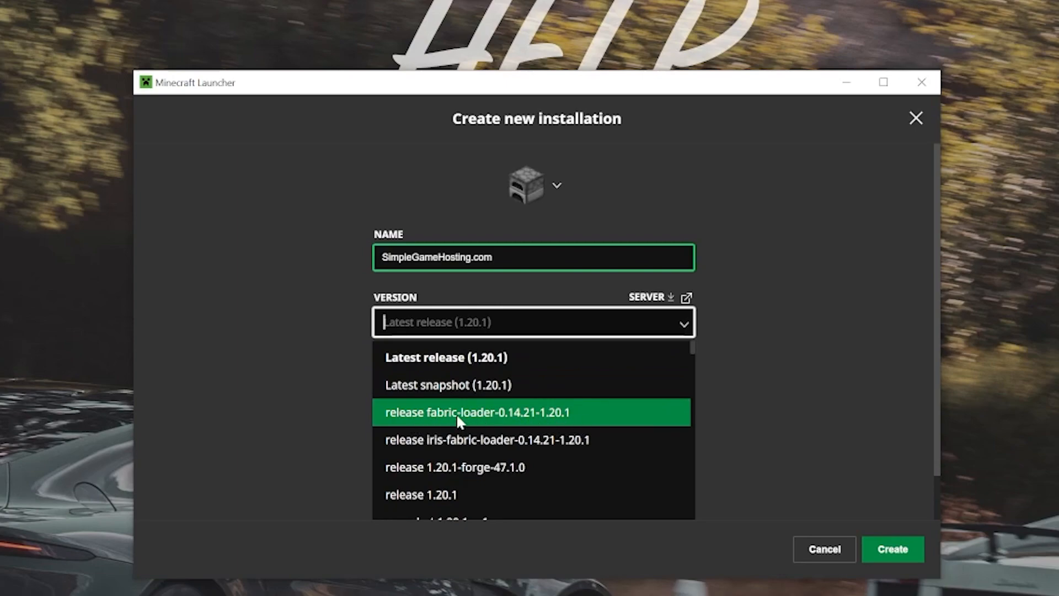
{"action": "left_click", "coordinate": [477, 412]}
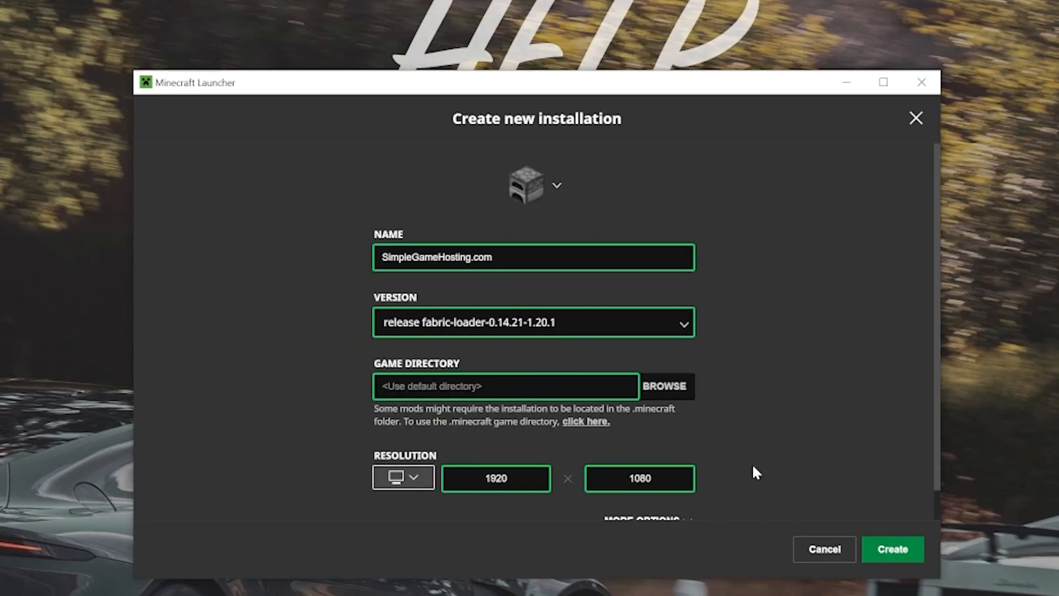
{"action": "left_click", "coordinate": [891, 549]}
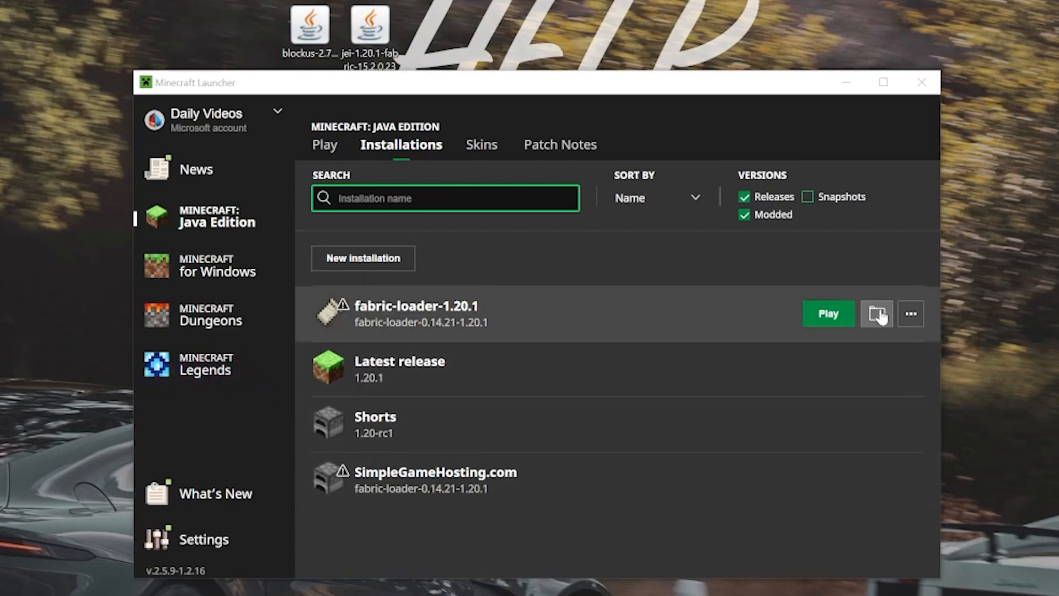
- Create a mods folder inside .minecraft and go into it
{"action": "left_click", "coordinate": [876, 313]}
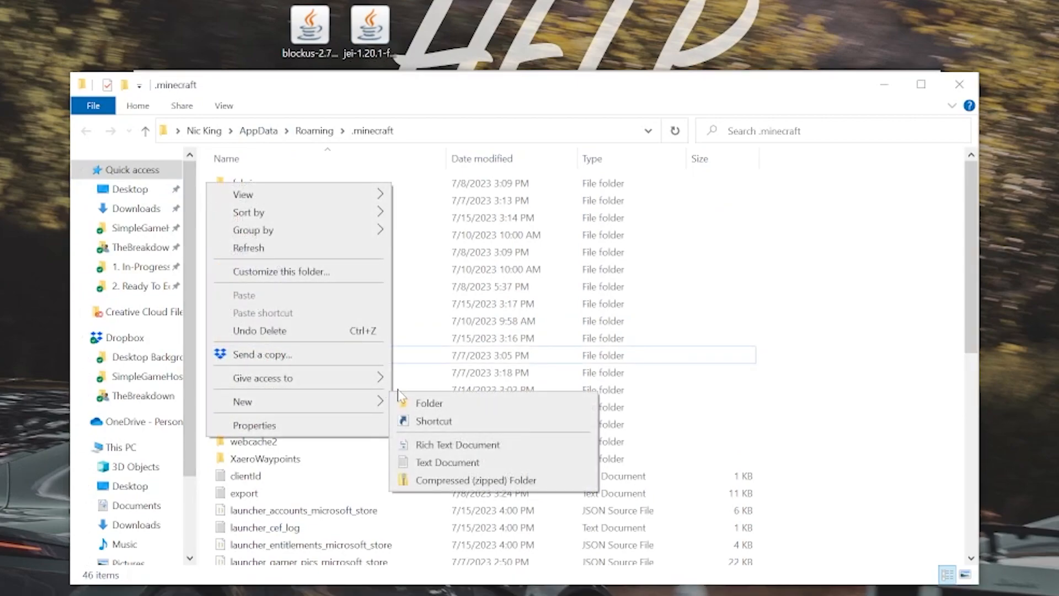
{"action": "left_click", "coordinate": [428, 404]}
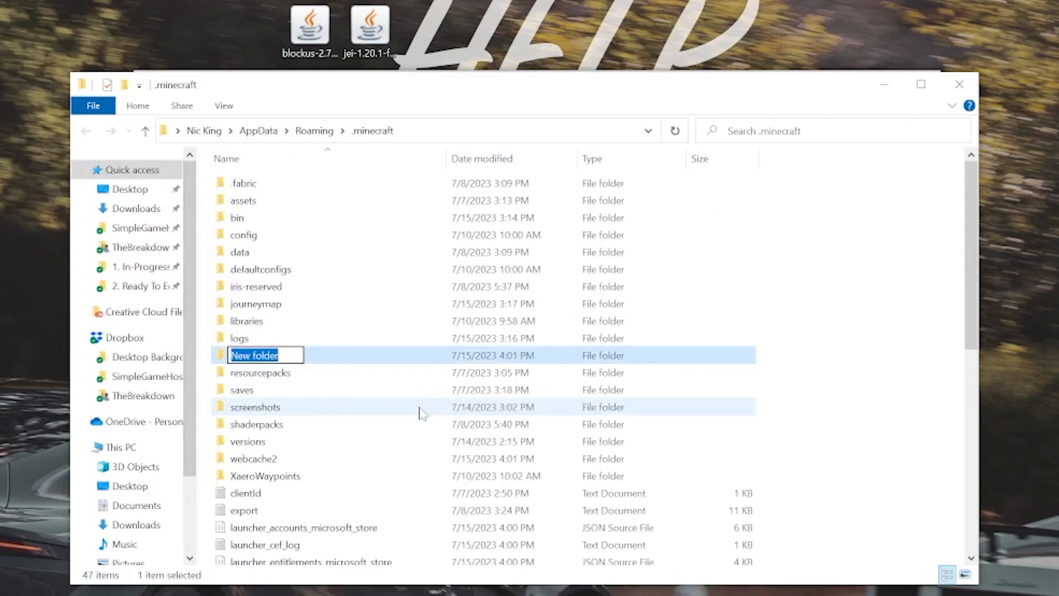
{"action": "type", "text": "mods"}
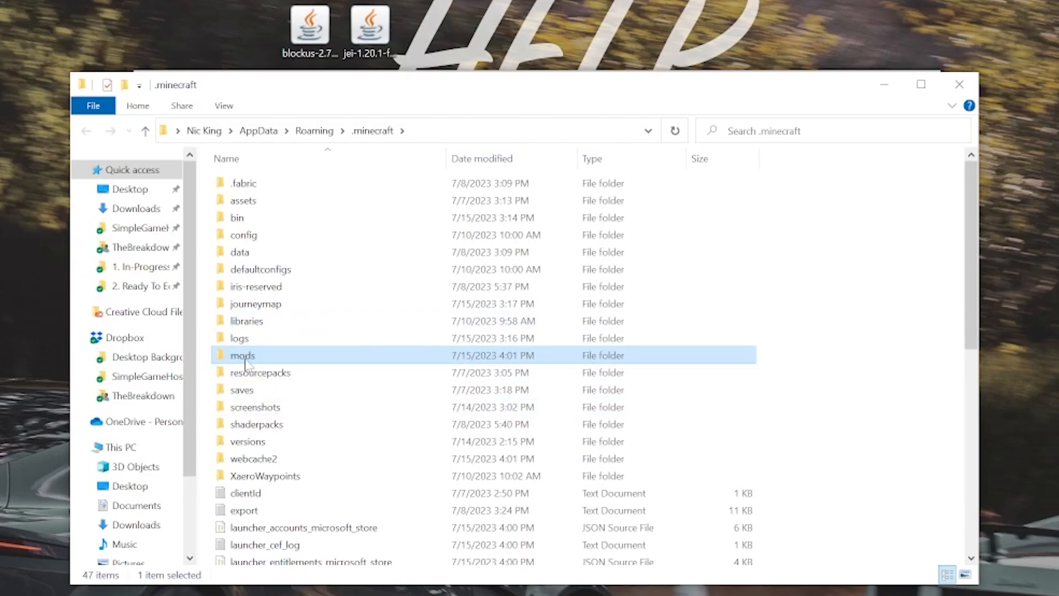
{"action": "double_click", "coordinate": [242, 354]}
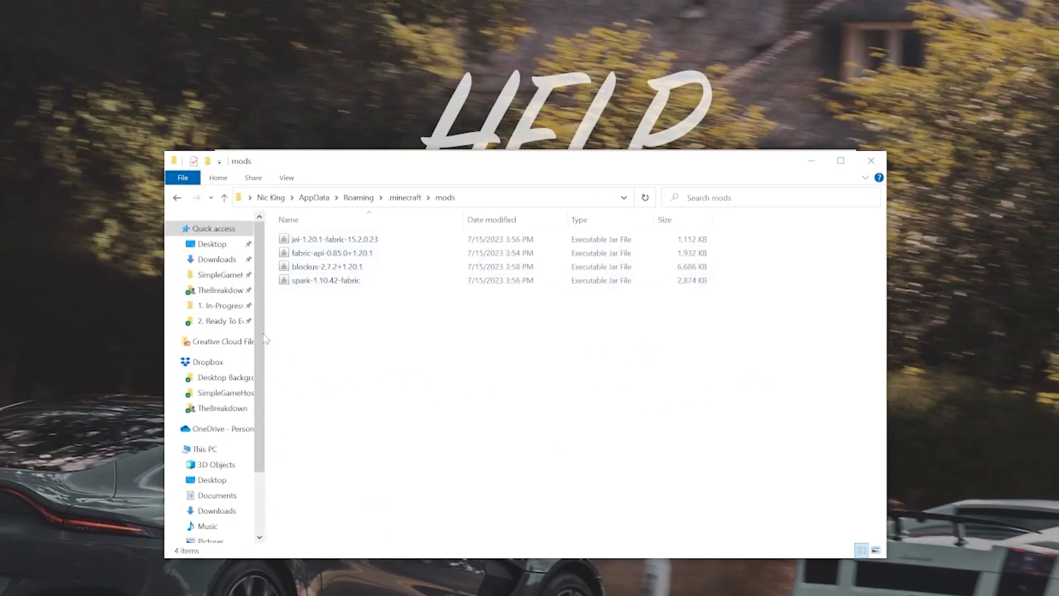
- Look over the mod jars, selecting the Fabric API one, then close the folder window
{"action": "left_click", "coordinate": [331, 253]}
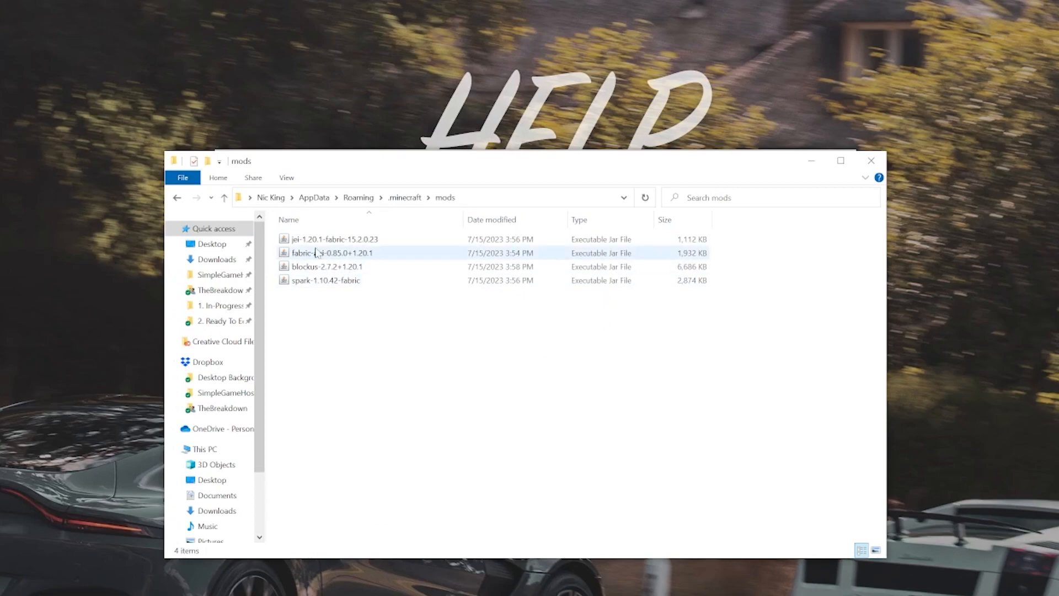
{"action": "left_click", "coordinate": [330, 252]}
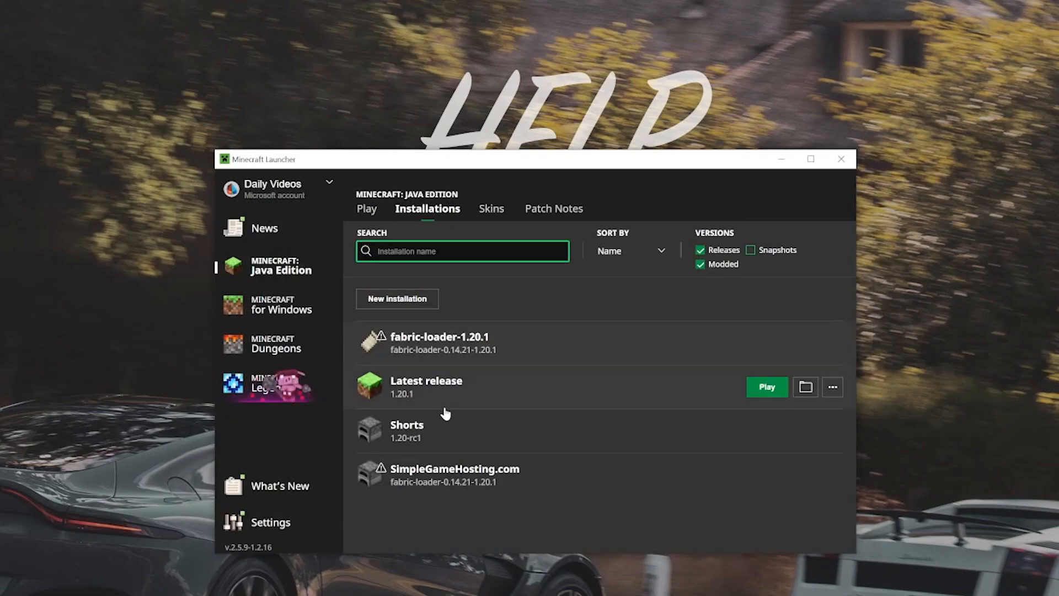
- Play fabric-loader-1.20.1 and accept the modded-installation warning
{"action": "left_click", "coordinate": [766, 386]}
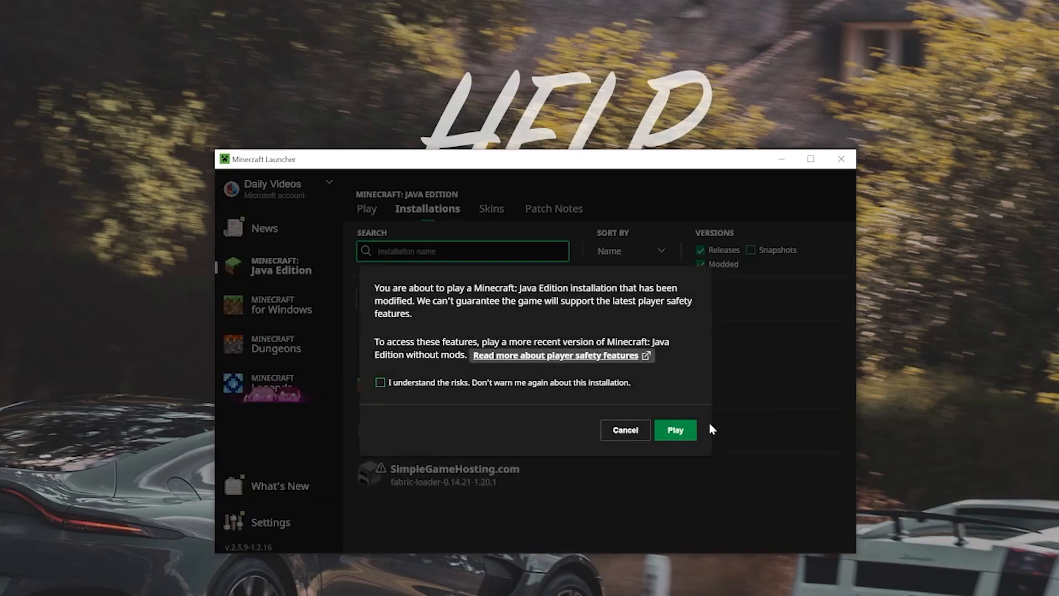
{"action": "left_click", "coordinate": [674, 430]}
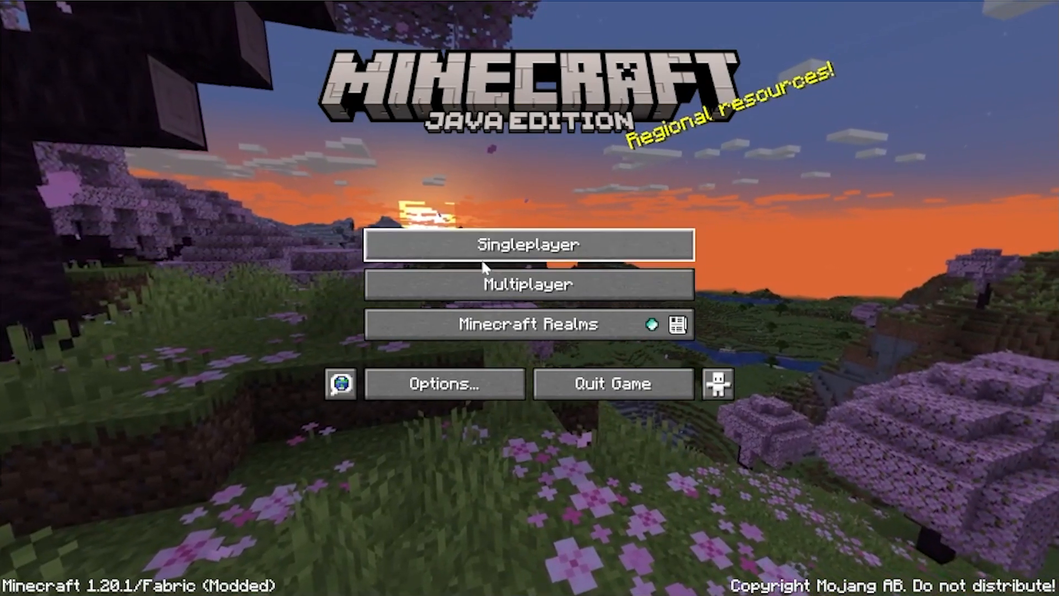
{"action": "mouse_move", "coordinate": [173, 279]}
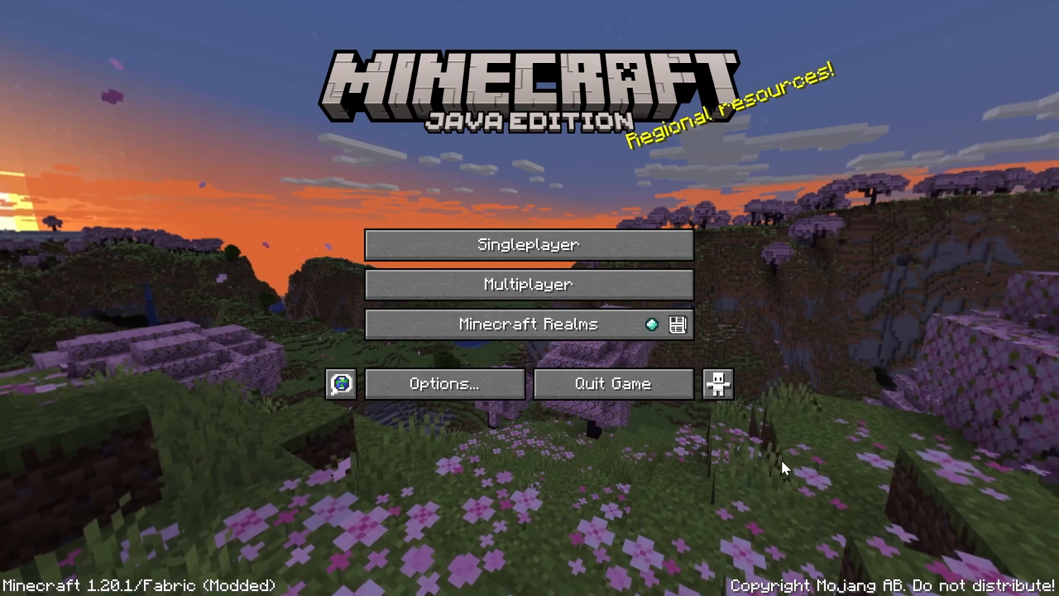
- Create a new singleplayer world named 'Fabric Mods 1.20.1' in Creative with cheats allowed
{"action": "left_click", "coordinate": [529, 245]}
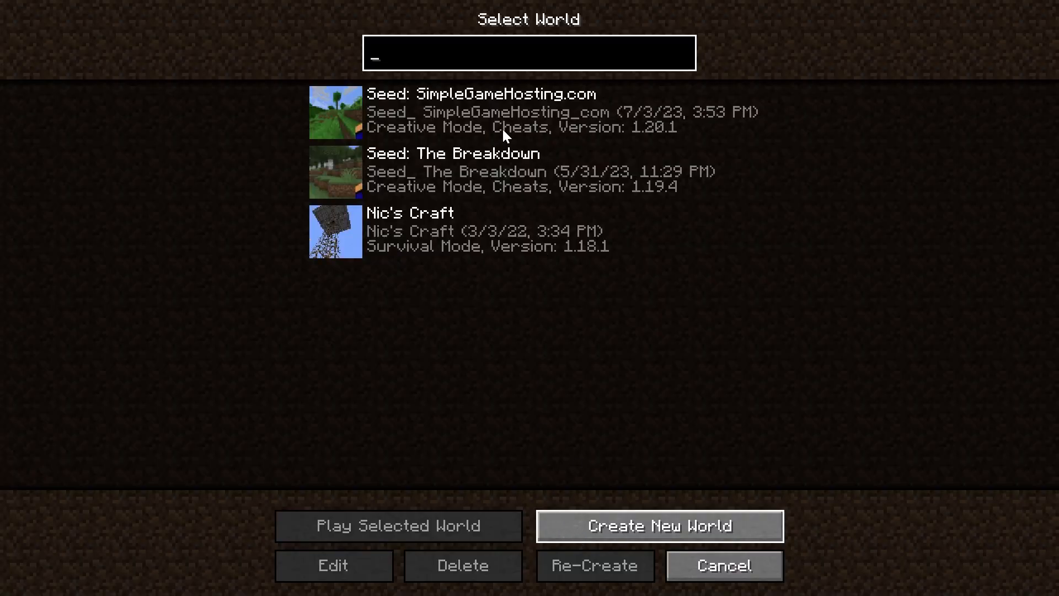
{"action": "left_click", "coordinate": [658, 526]}
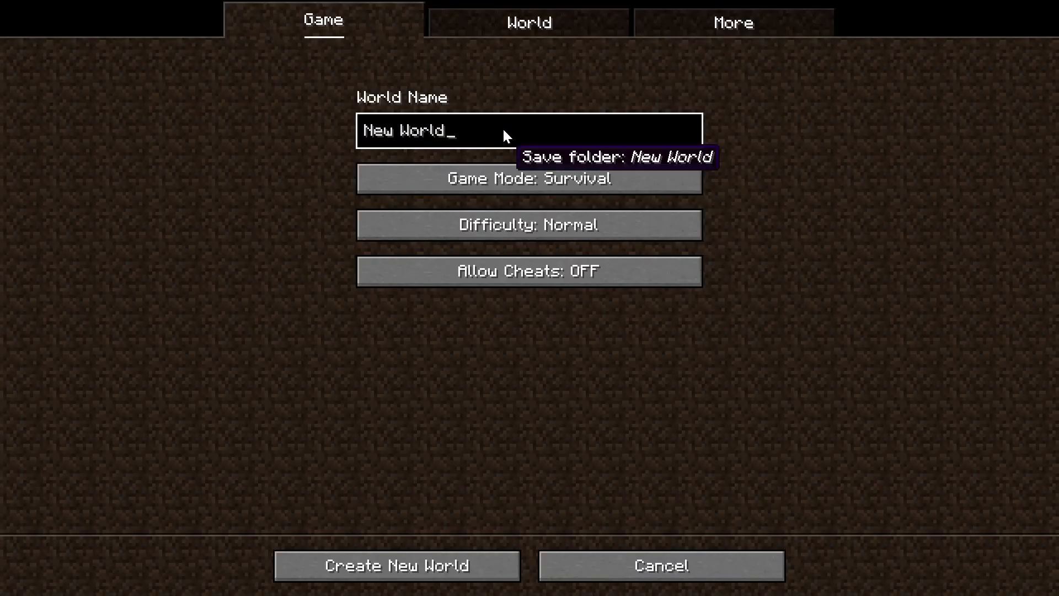
{"action": "type", "text": "Fabric"}
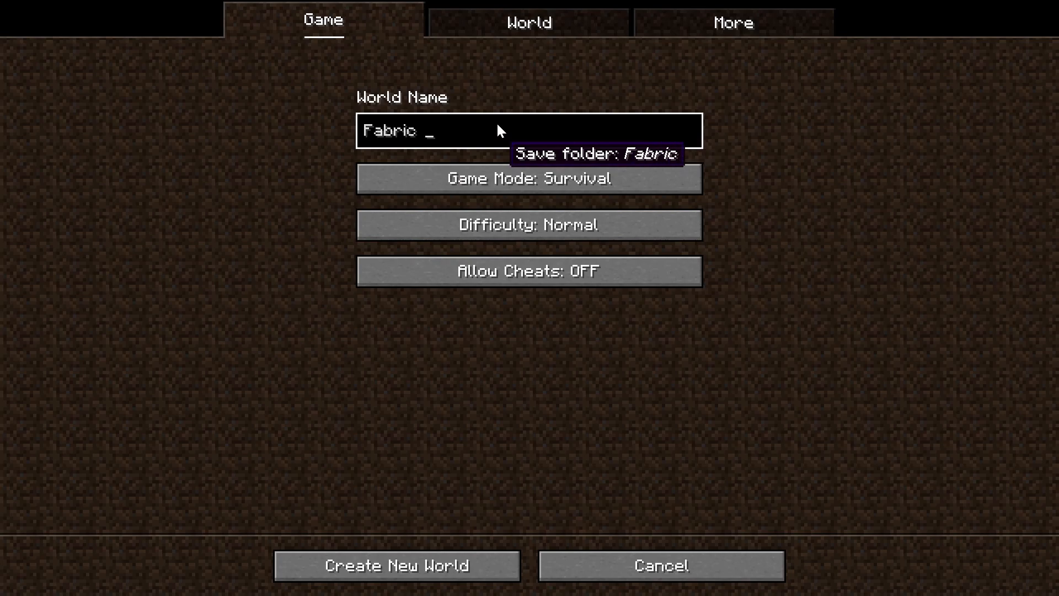
{"action": "type", "text": "Mods 1.20.1"}
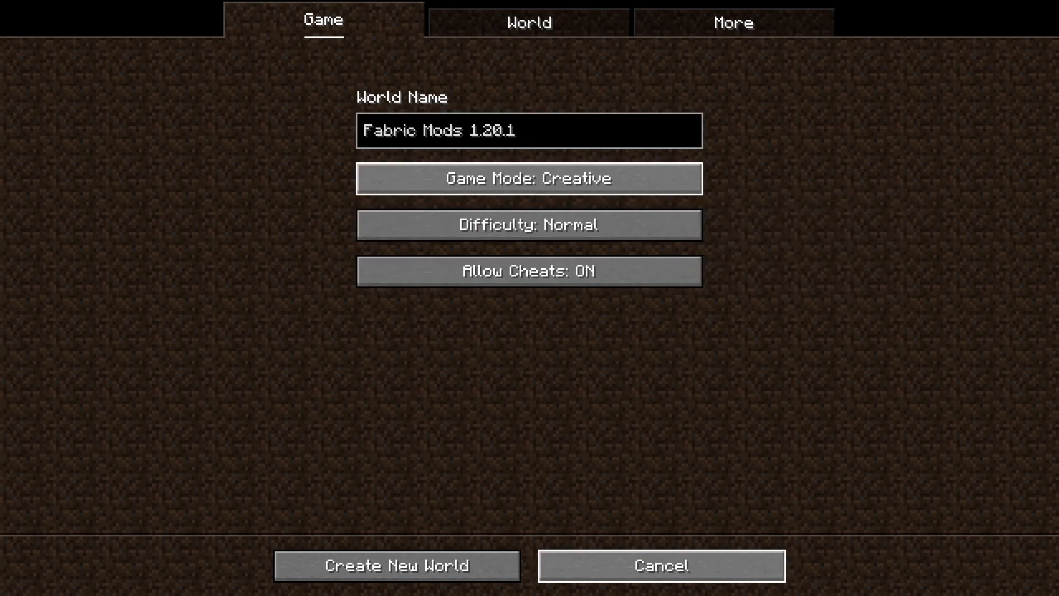
{"action": "left_click", "coordinate": [397, 565]}
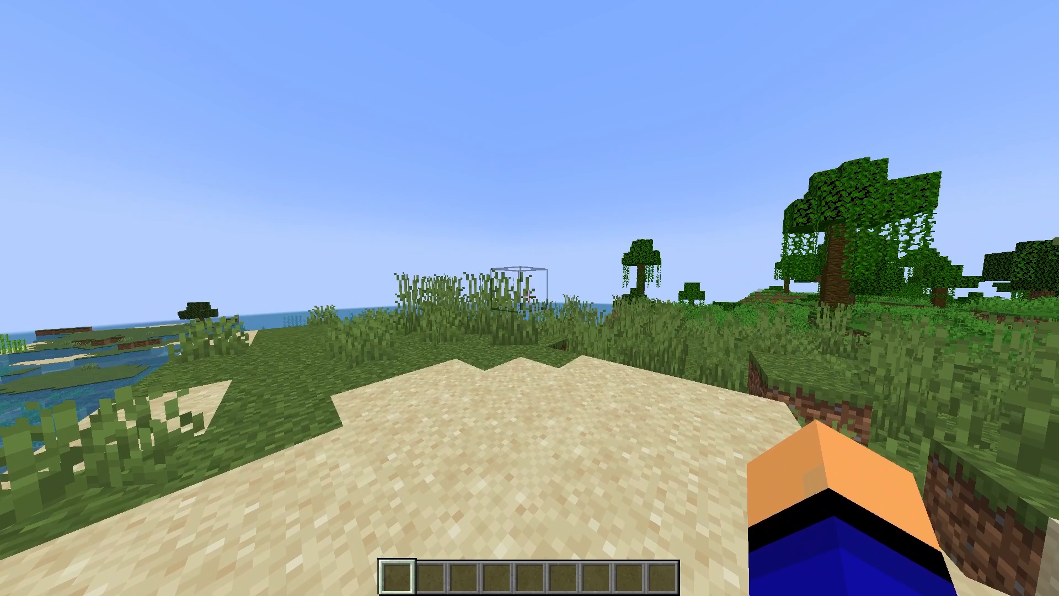
- Run the /spark profiler command, then pick Blockus blocks from the creative inventory search 'blo'
{"action": "type", "text": "/spark activity"}
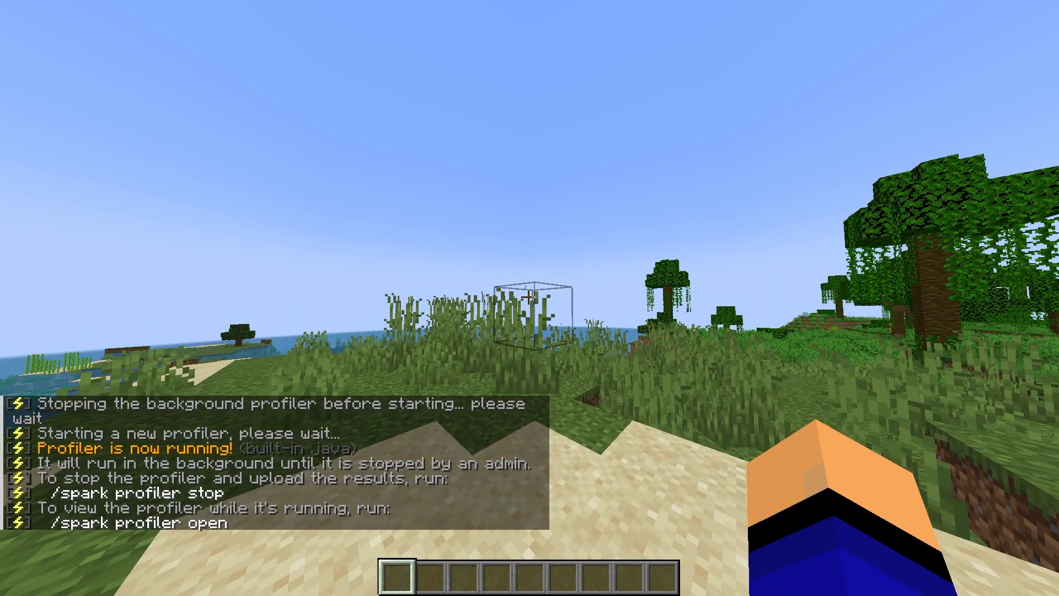
{"action": "key", "text": "e"}
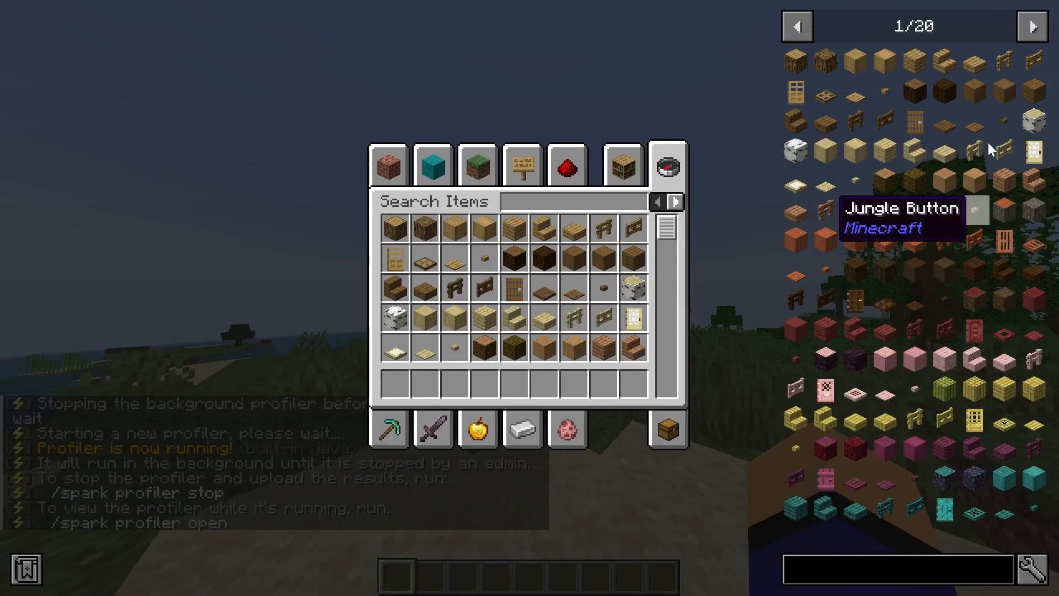
{"action": "type", "text": "block"}
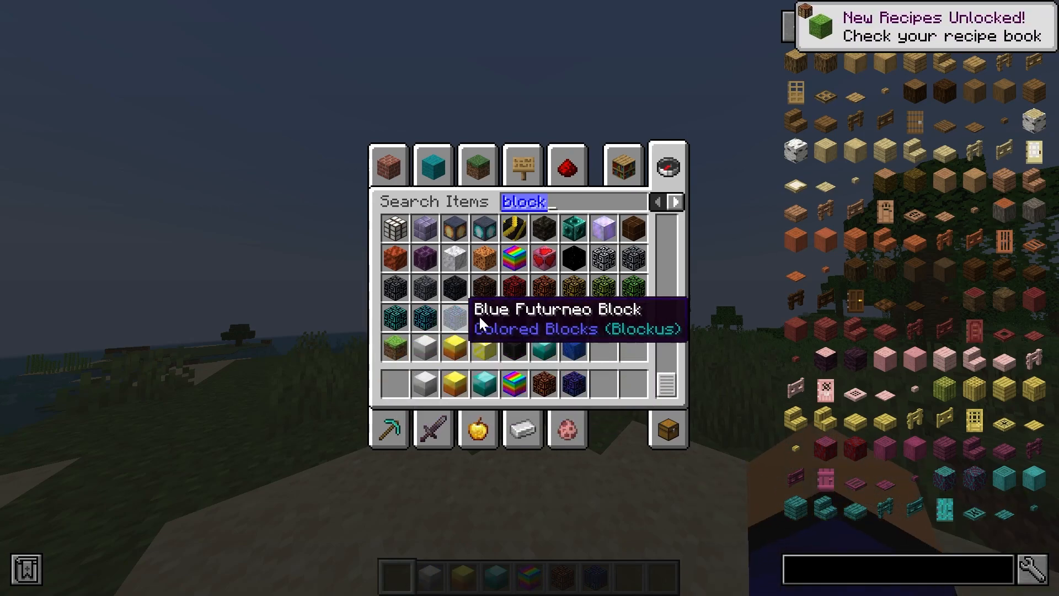
{"action": "scroll", "scroll_direction": "down", "scroll_amount": 3}
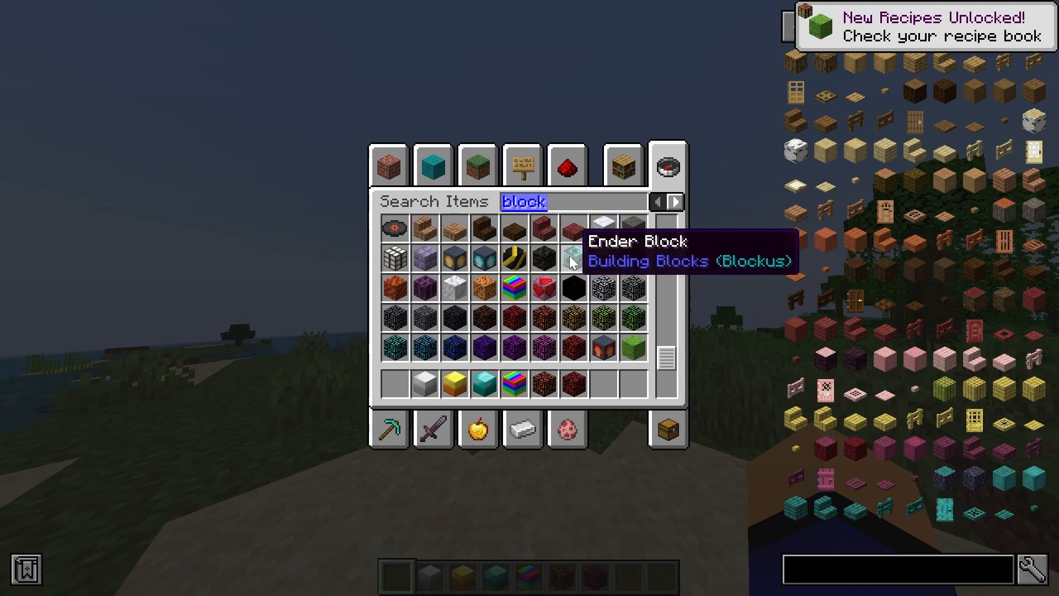
{"action": "scroll", "scroll_direction": "down", "scroll_amount": 3}
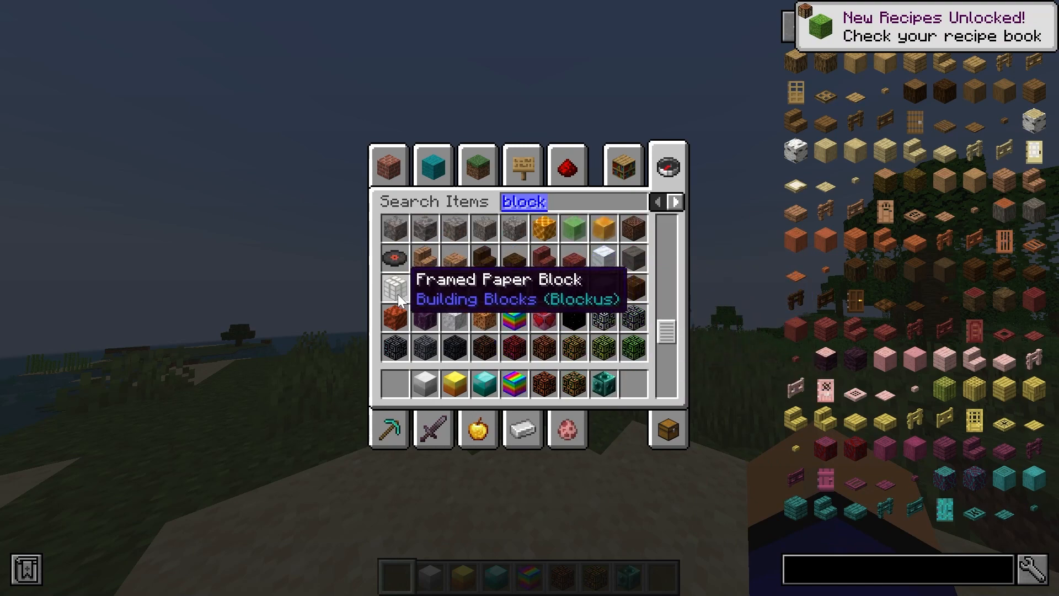
{"action": "key", "text": "escape"}
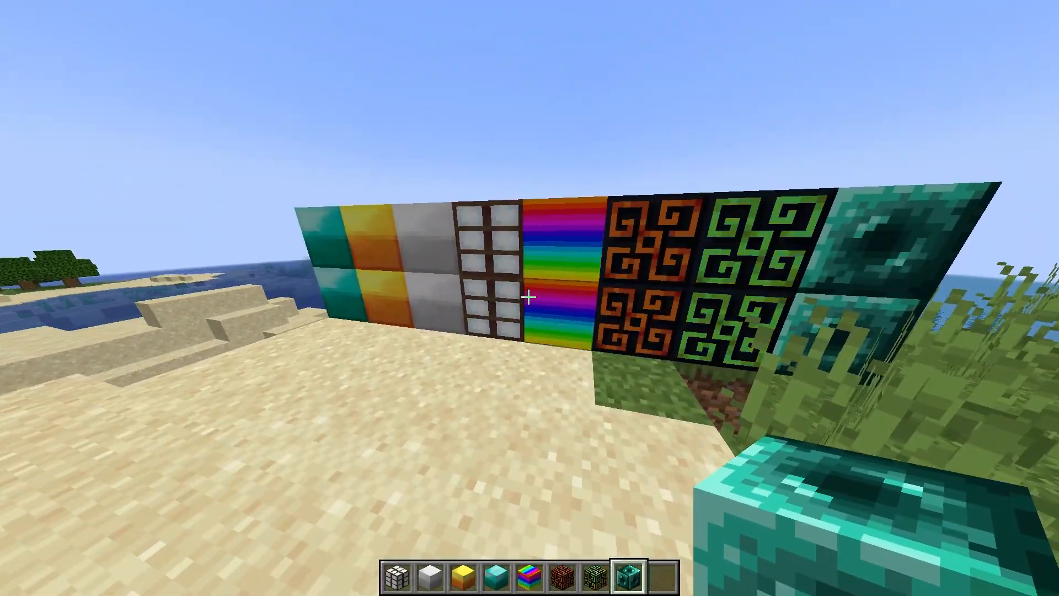
{"action": "type", "text": "/spark profiler start"}
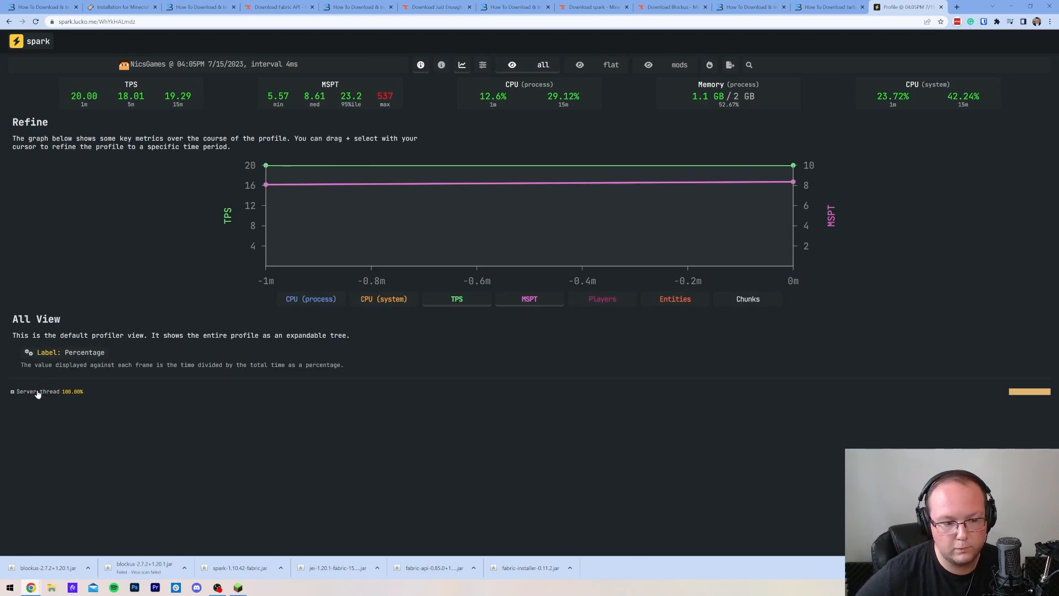
- Expand the Server thread and MinecraftServer run nodes, then view the profile broken down by mod
{"action": "left_click", "coordinate": [12, 391]}
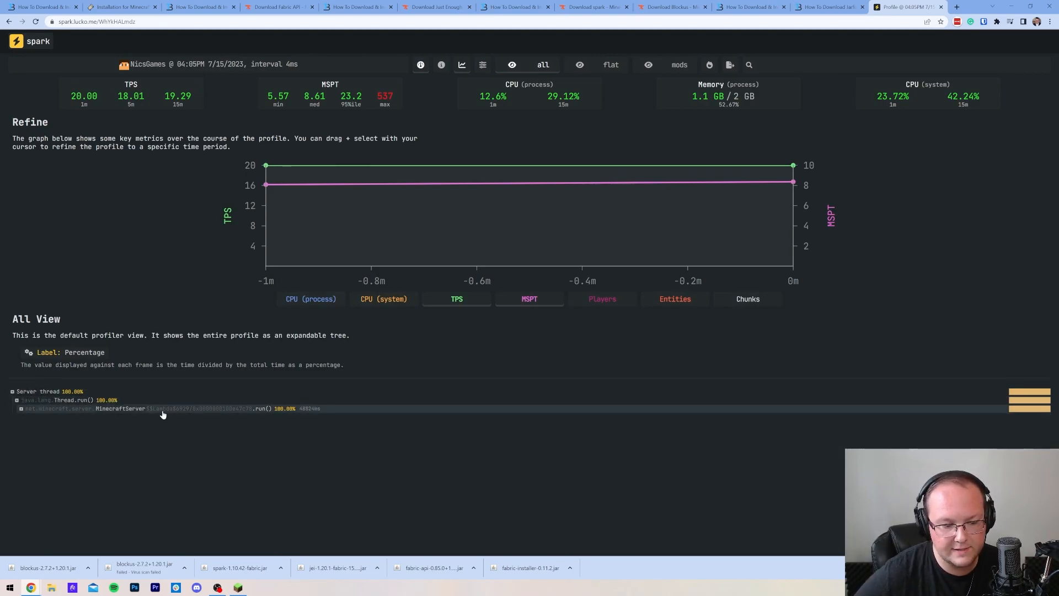
{"action": "left_click", "coordinate": [21, 409]}
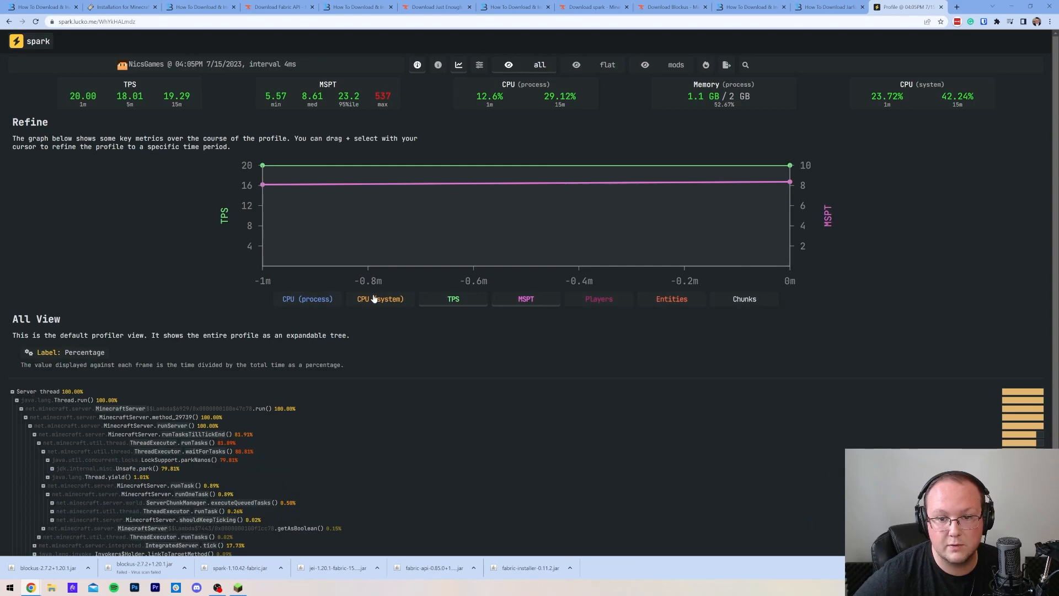
{"action": "mouse_move", "coordinate": [721, 271]}
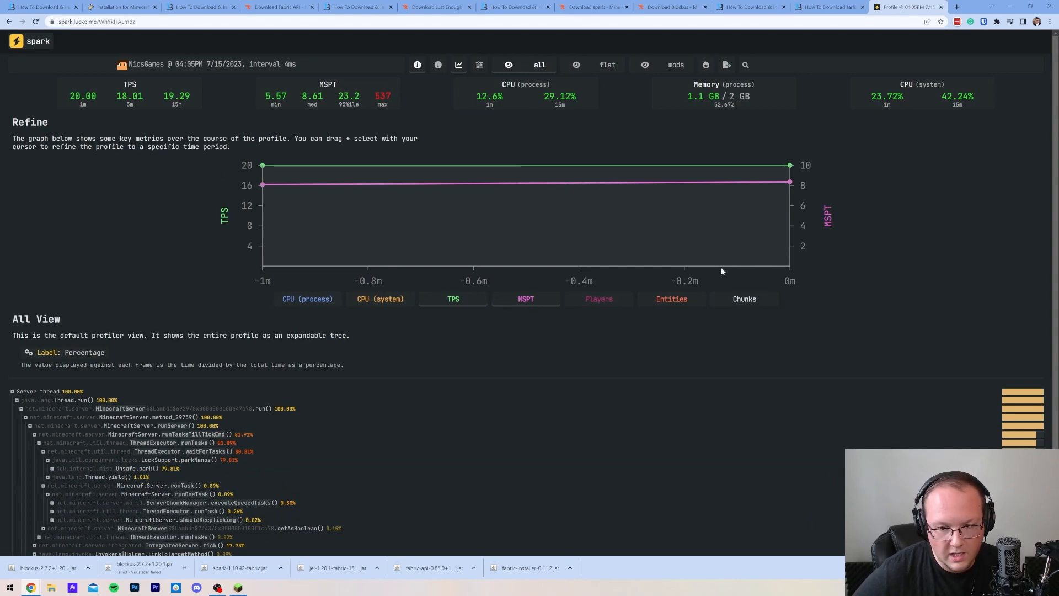
{"action": "left_click", "coordinate": [675, 64]}
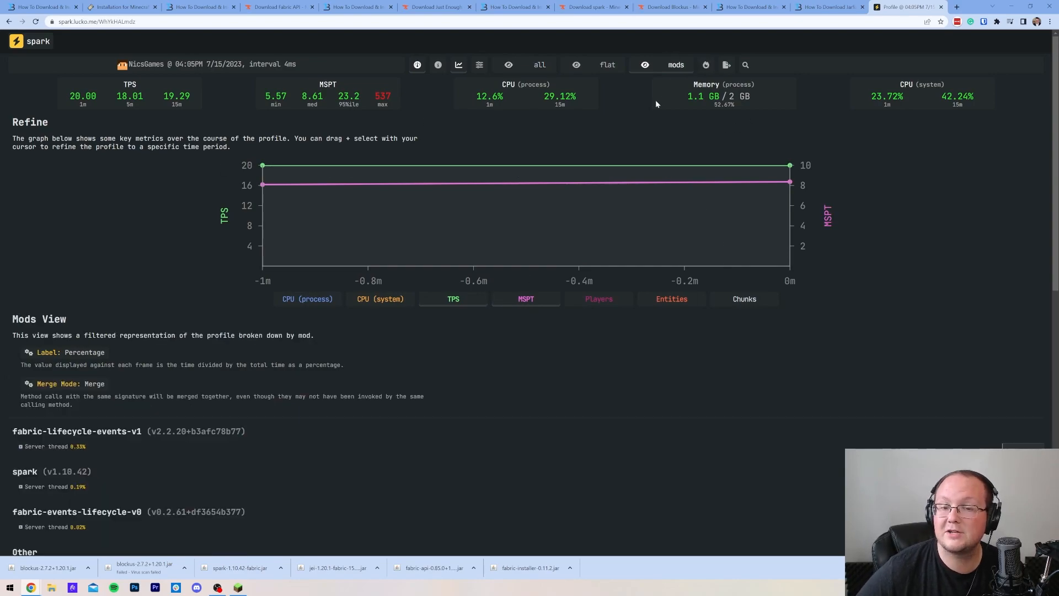
{"action": "scroll", "scroll_direction": "down", "scroll_amount": 3}
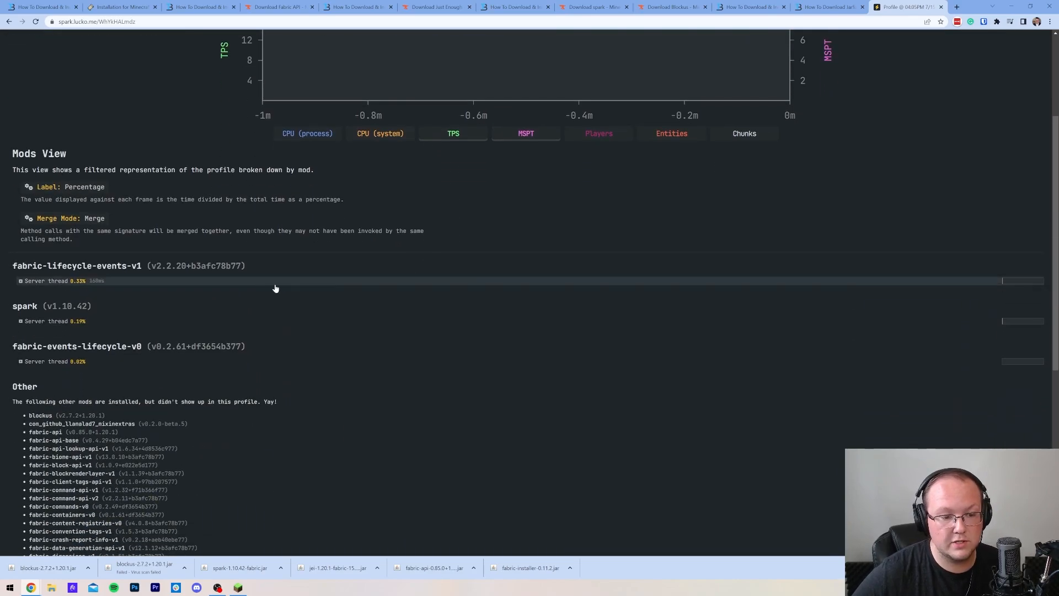
{"action": "mouse_move", "coordinate": [676, 147]}
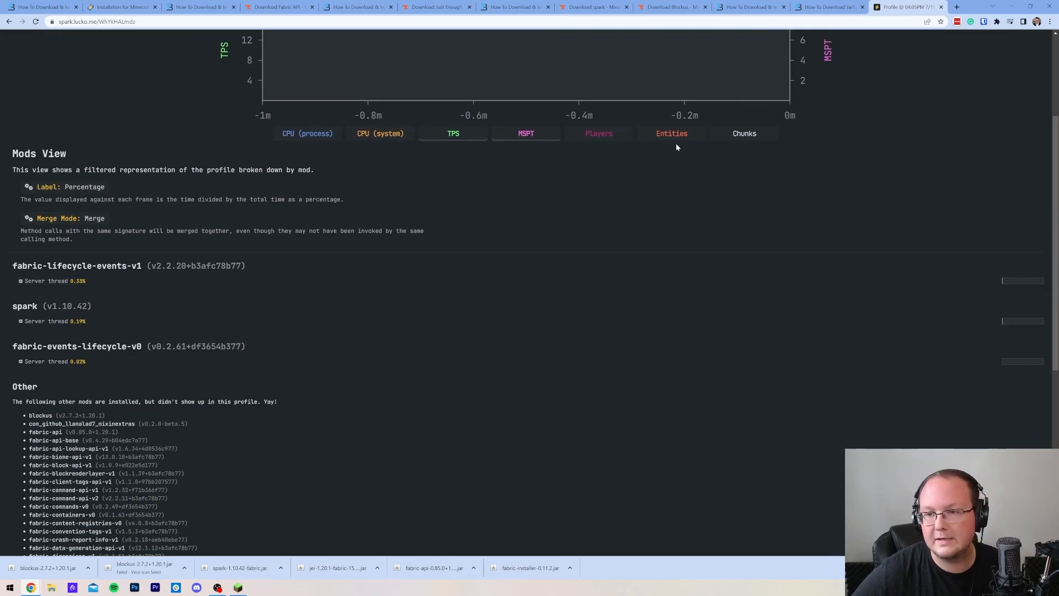